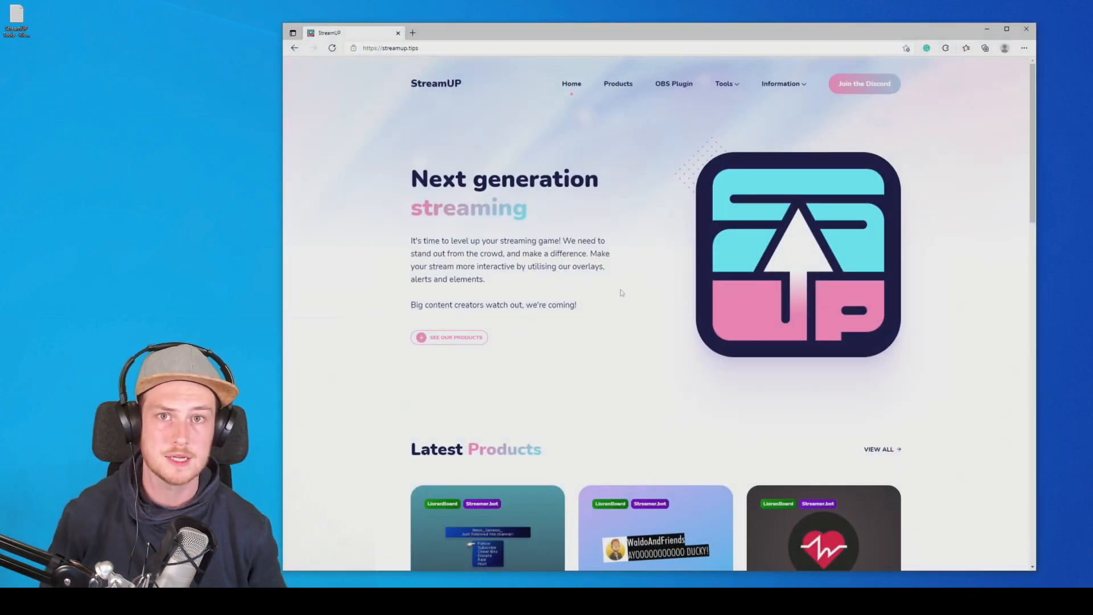
- Browse the streamup.tips homepage and Latest Products section, then scroll back to the top
scroll("down", 3)
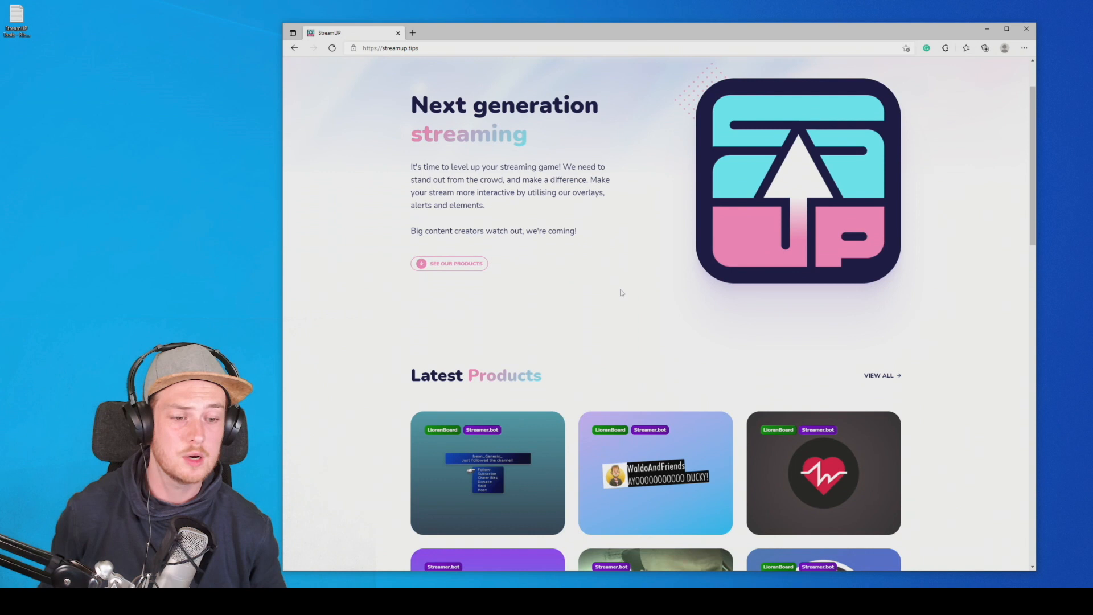
scroll("down", 3)
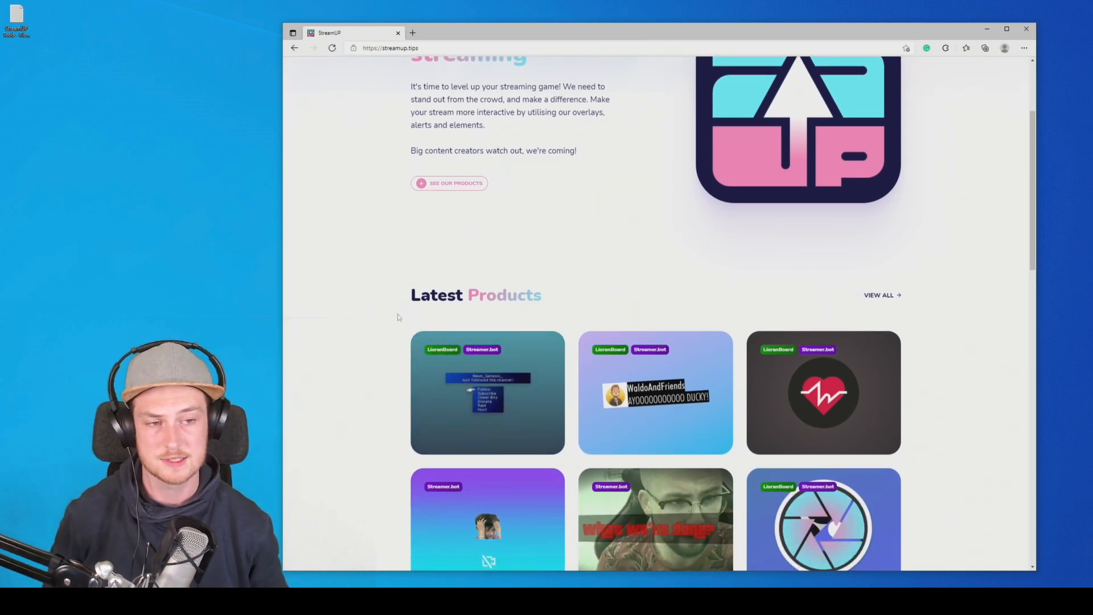
scroll("up", 3)
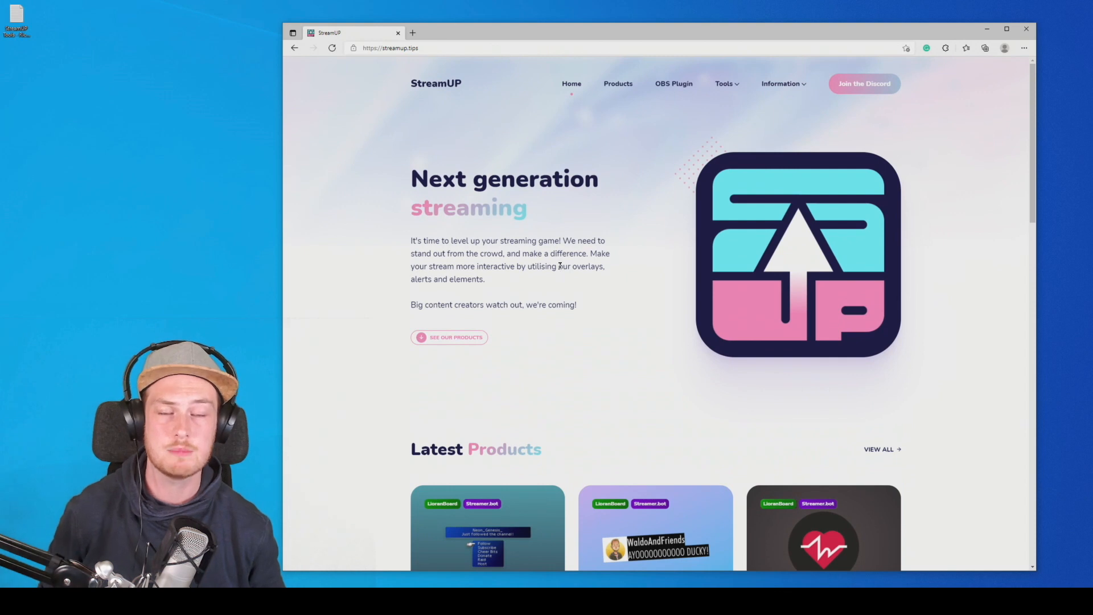
mouse_move(543, 376)
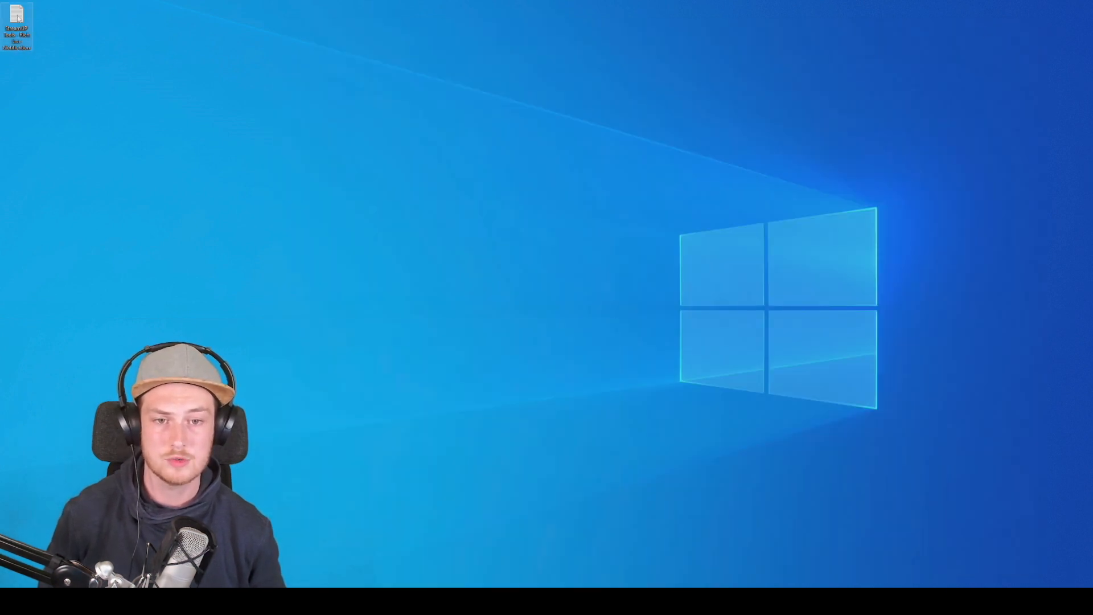
double_click(16, 23)
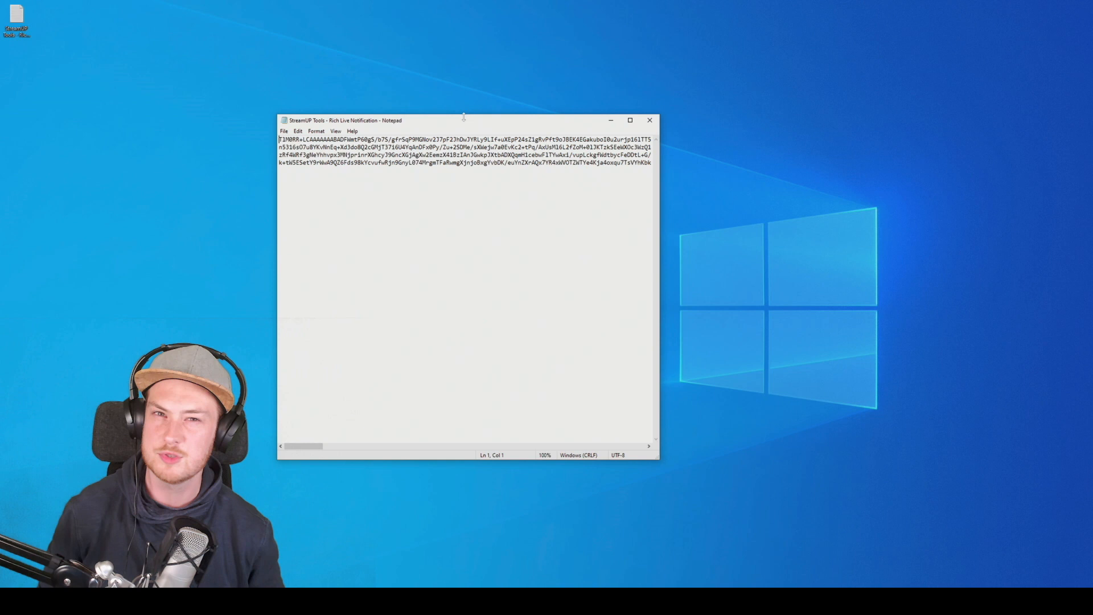
mouse_move(648, 120)
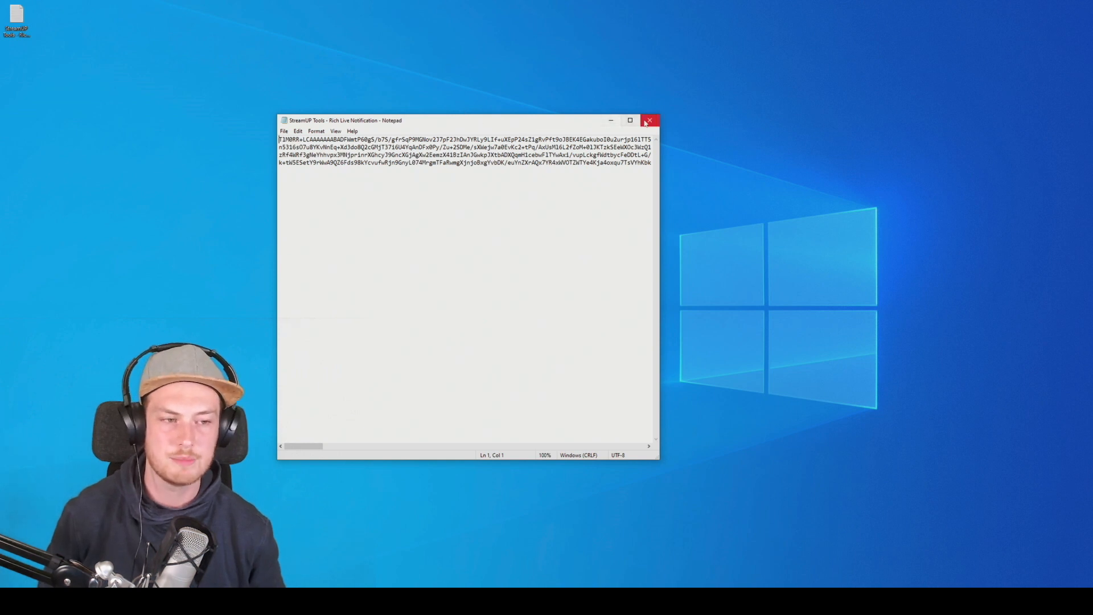
left_click(649, 120)
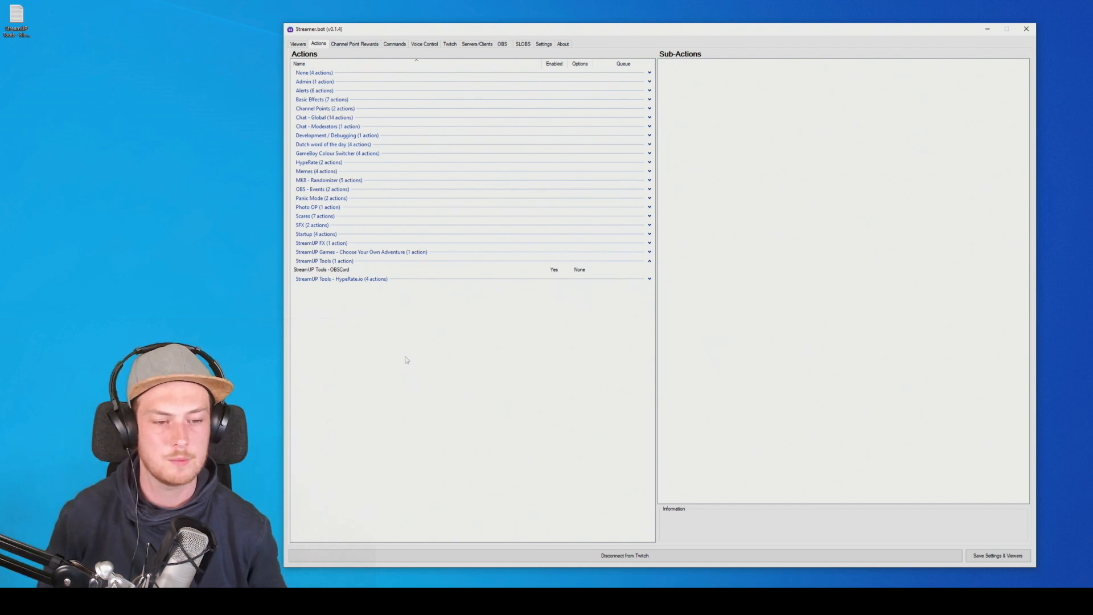
- Import the Rich Live Notification action from its import string into the Actions list
right_click(407, 361)
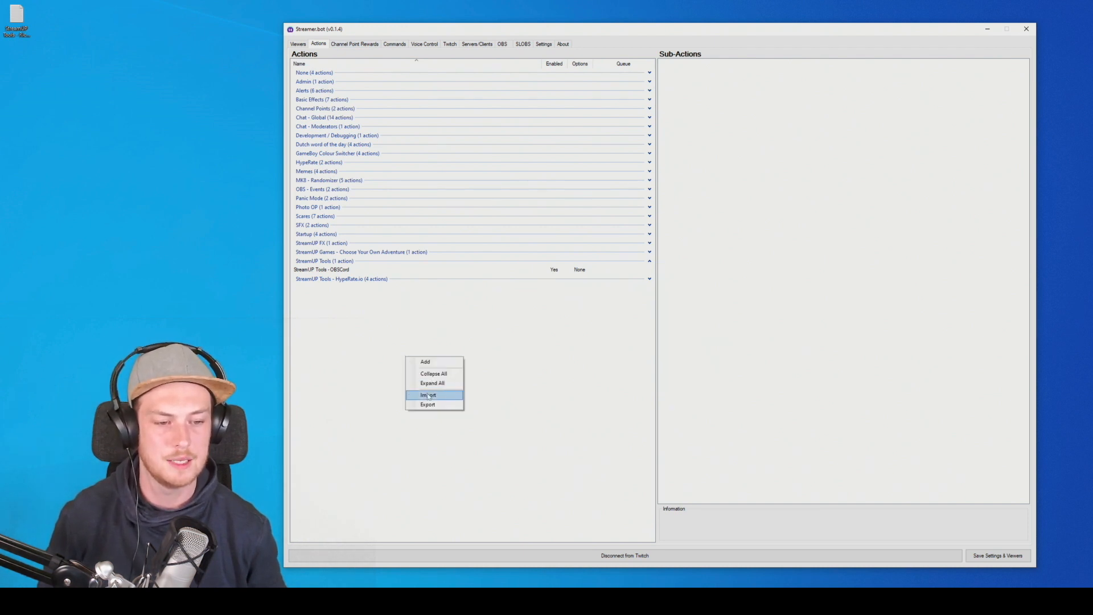
left_click(428, 394)
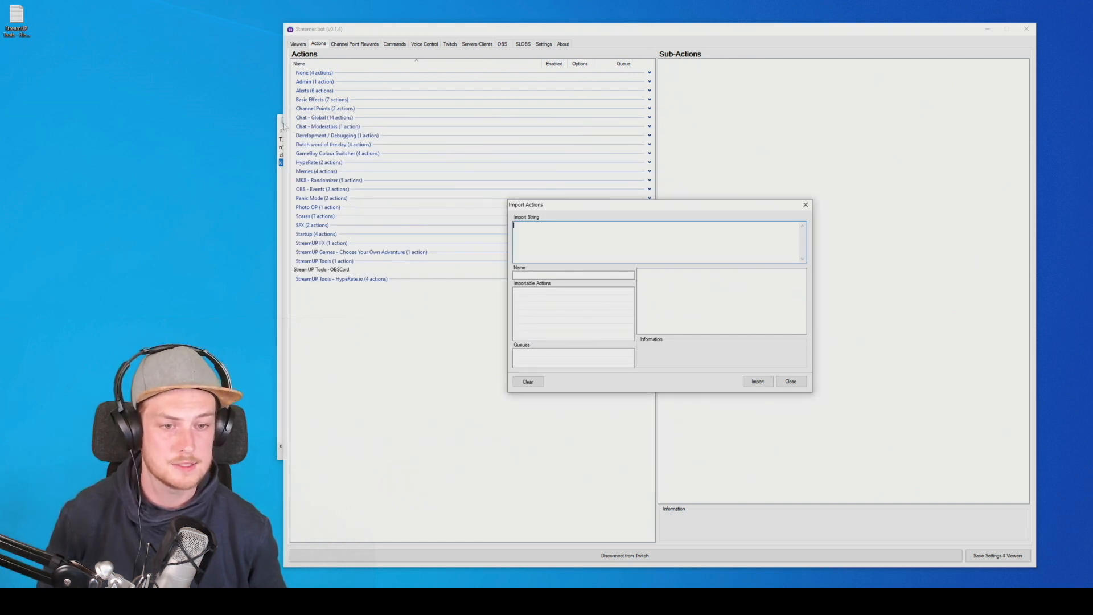
left_click(791, 381)
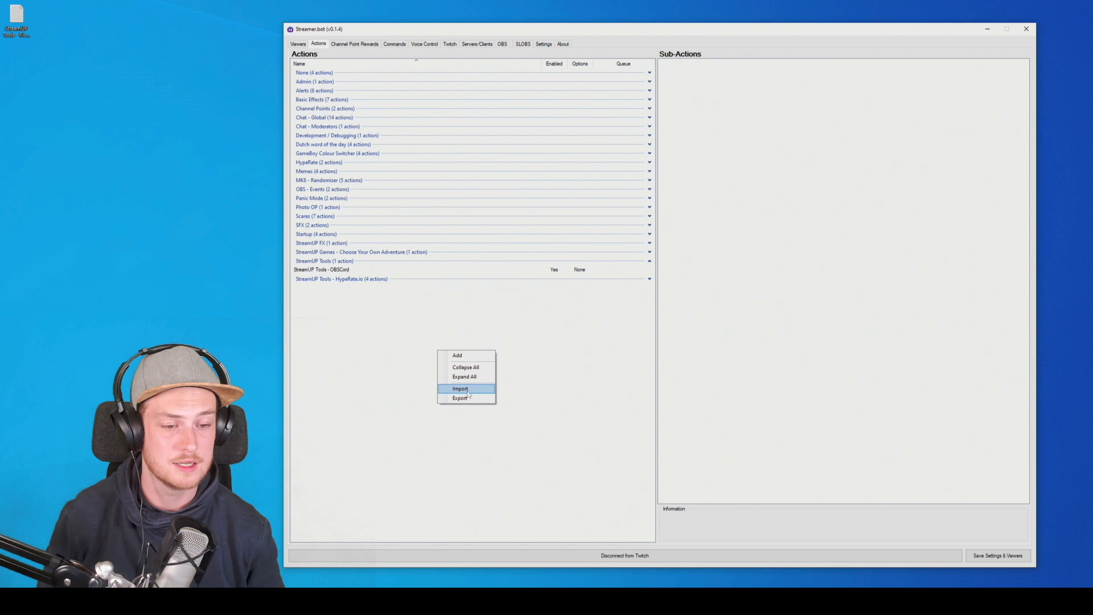
left_click(460, 388)
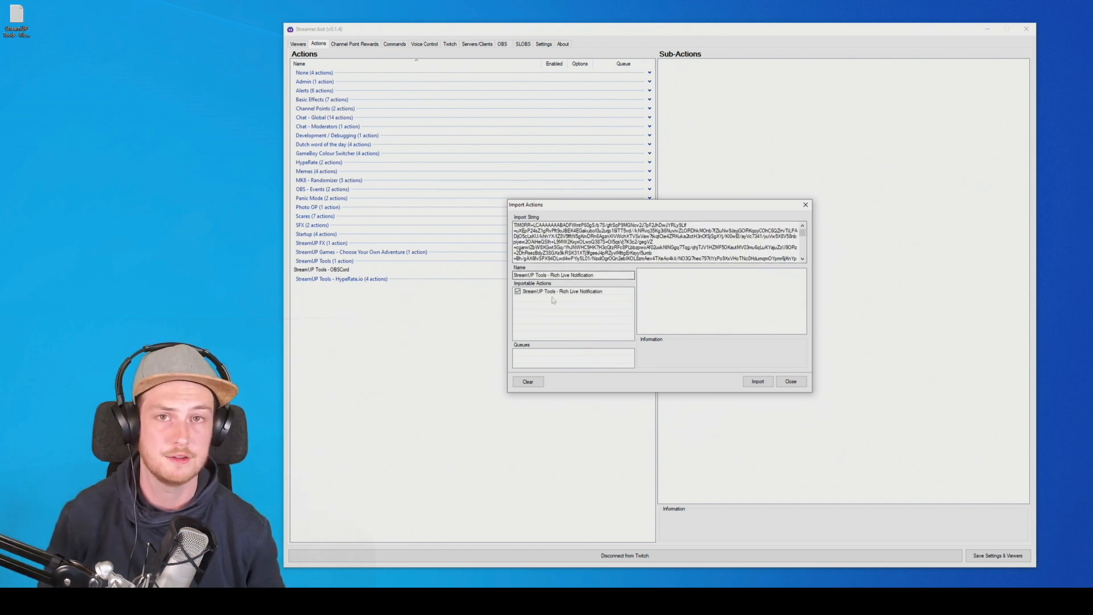
left_click(757, 382)
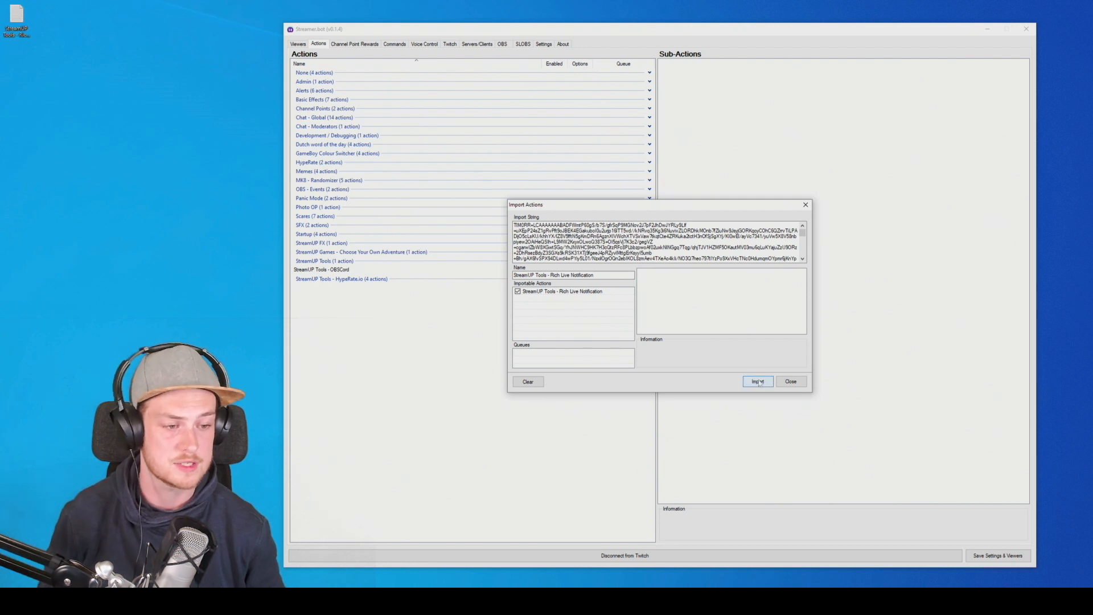
left_click(757, 382)
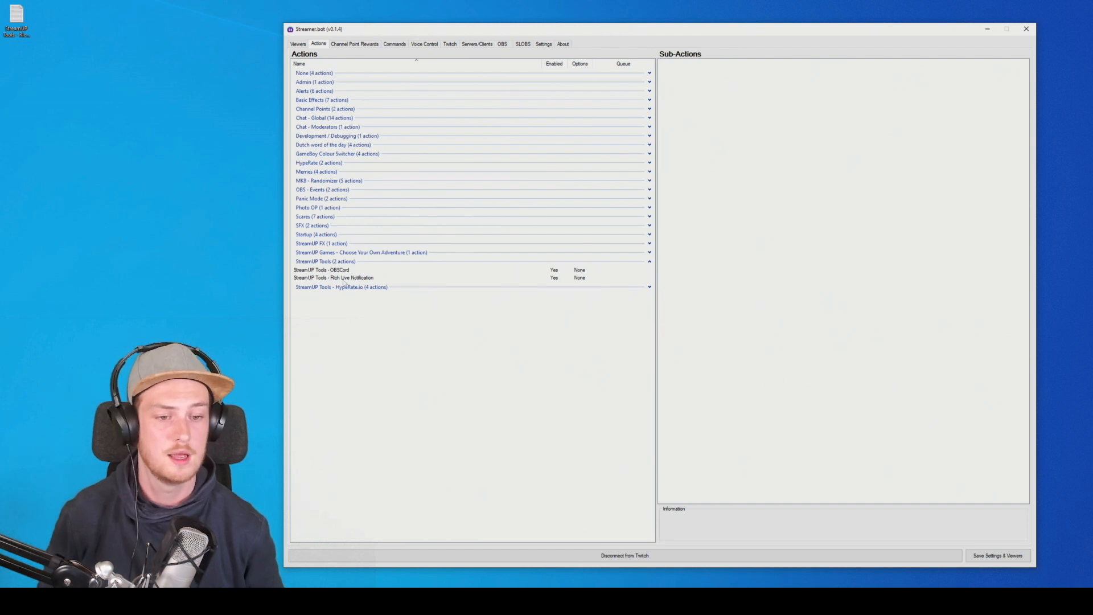
- Replace the placeholder channelName argument value with 'WaldoAndFriends'
left_click(332, 277)
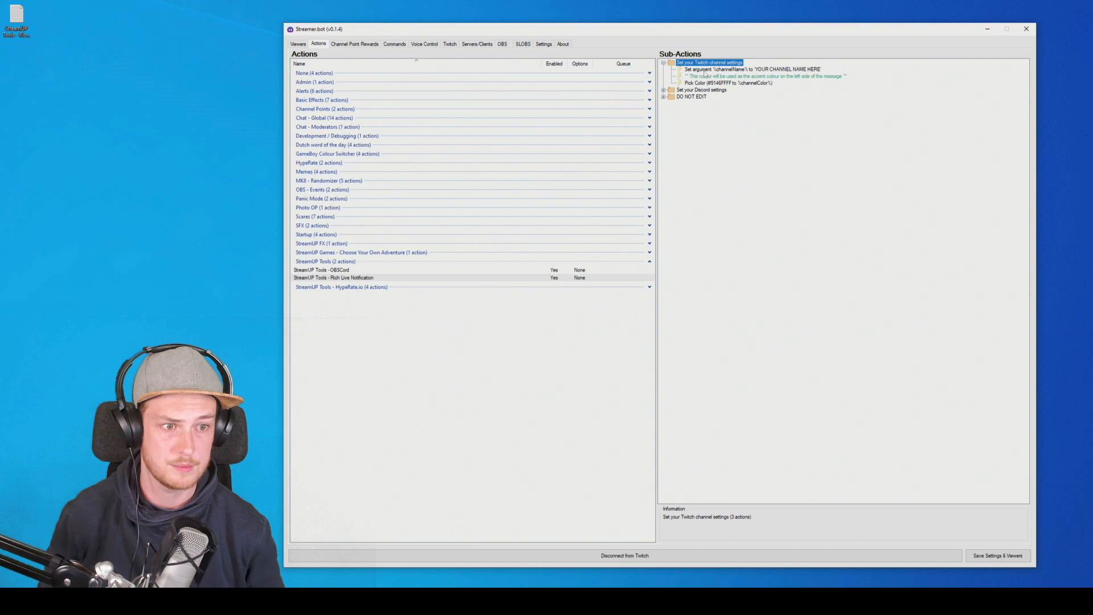
right_click(725, 69)
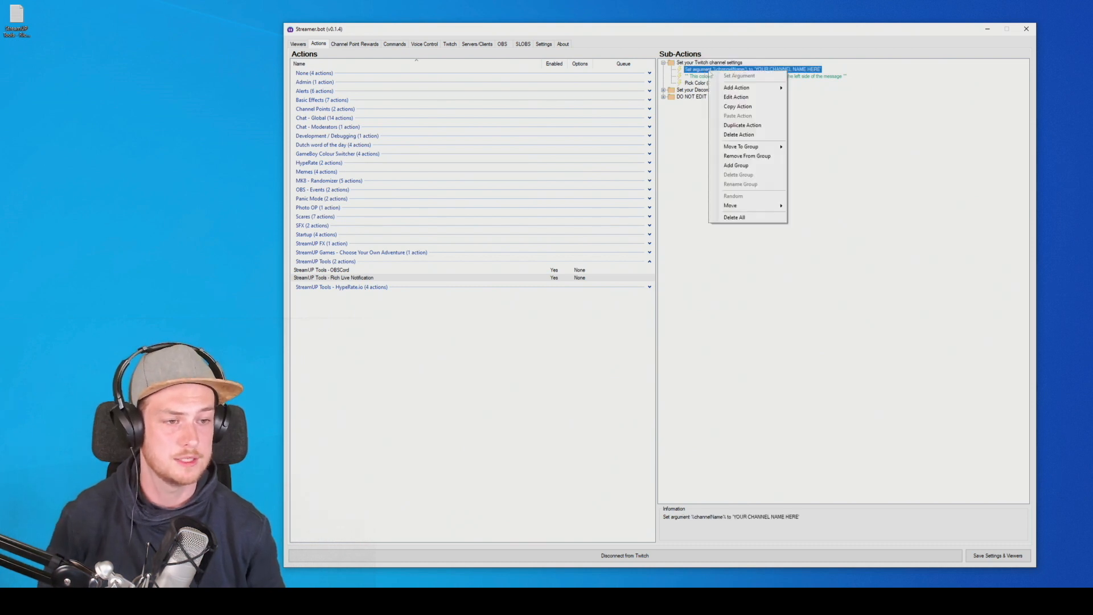
left_click(736, 96)
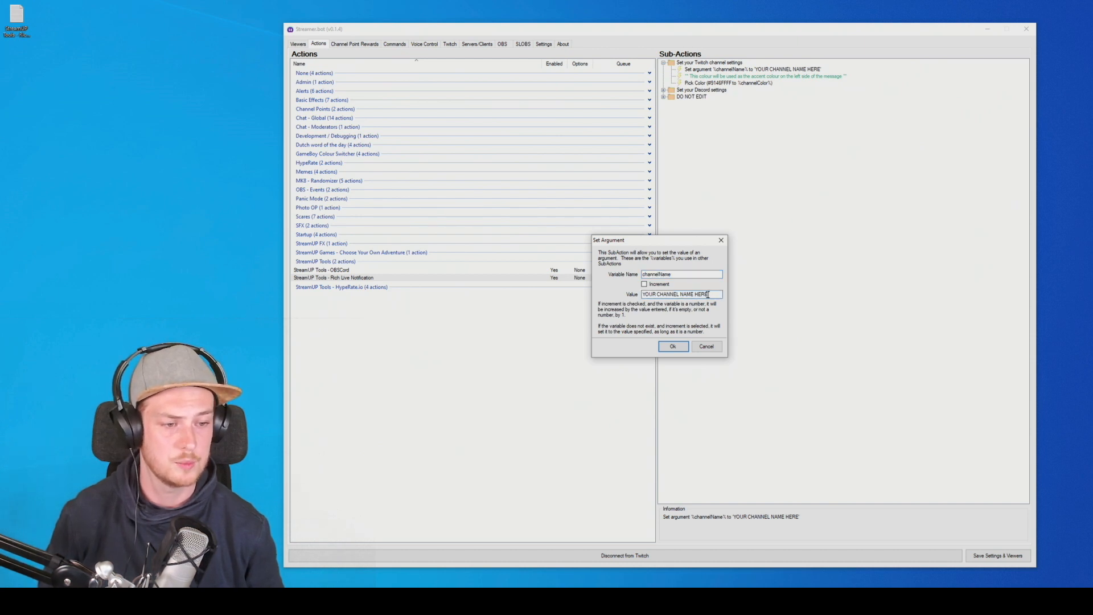
triple_click(681, 294)
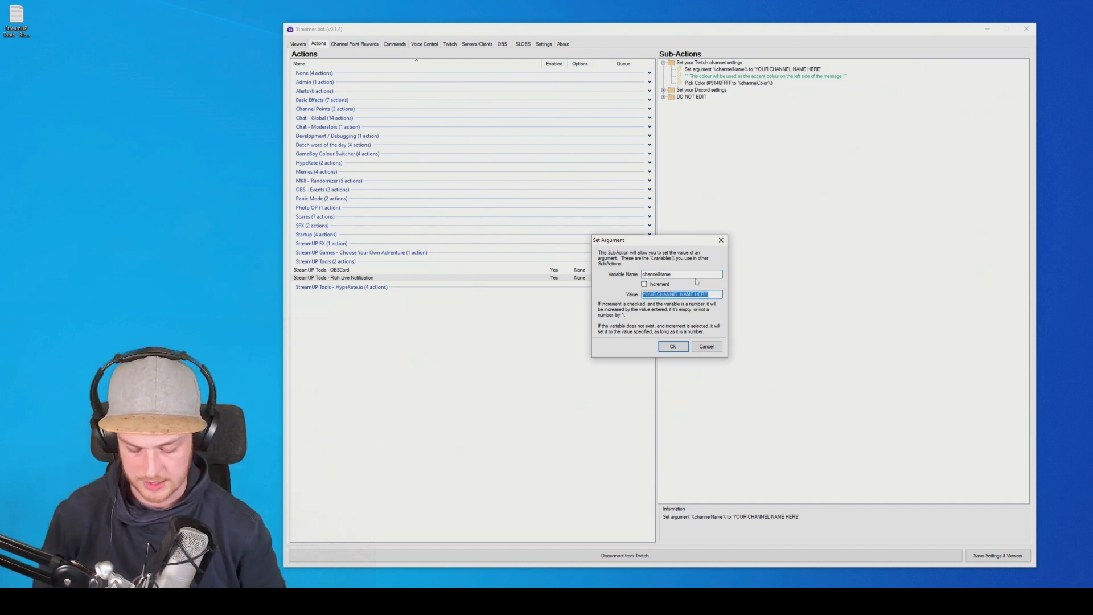
type("WaldoAnd")
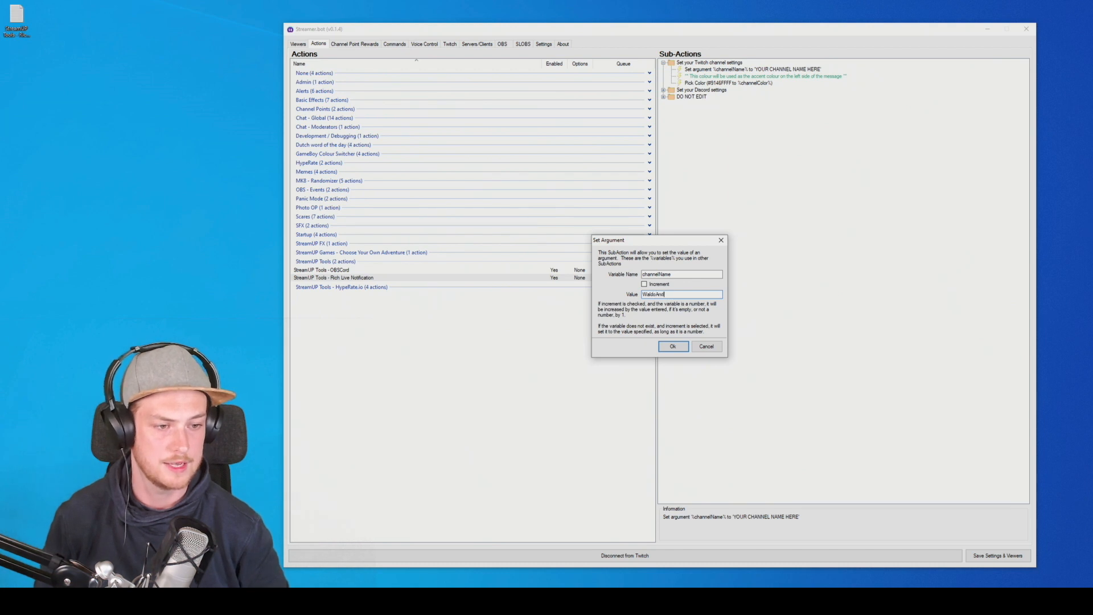
type("Friends")
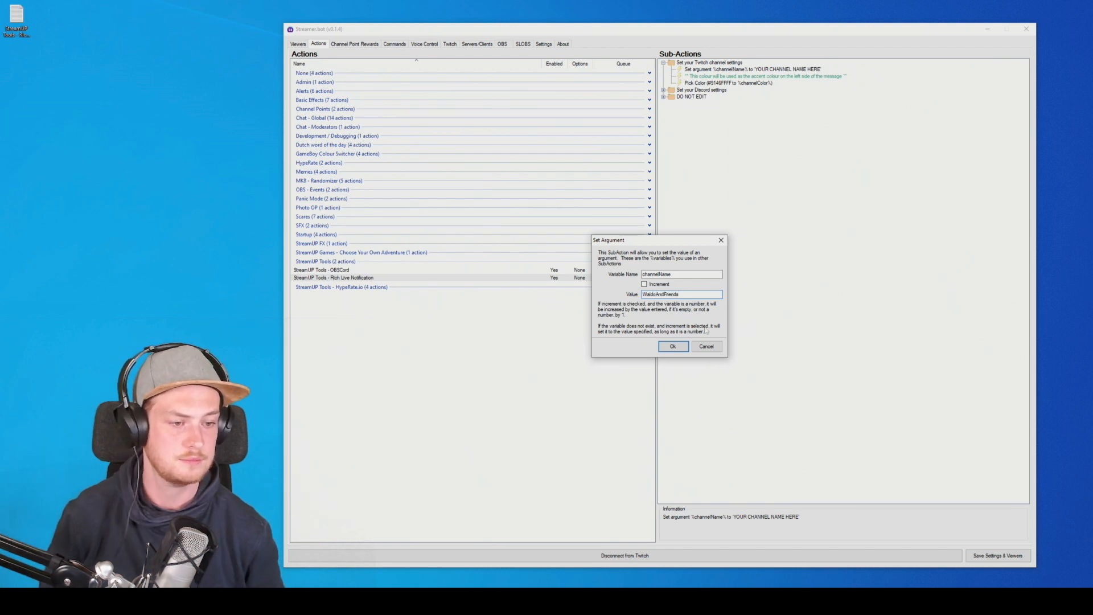
left_click(672, 347)
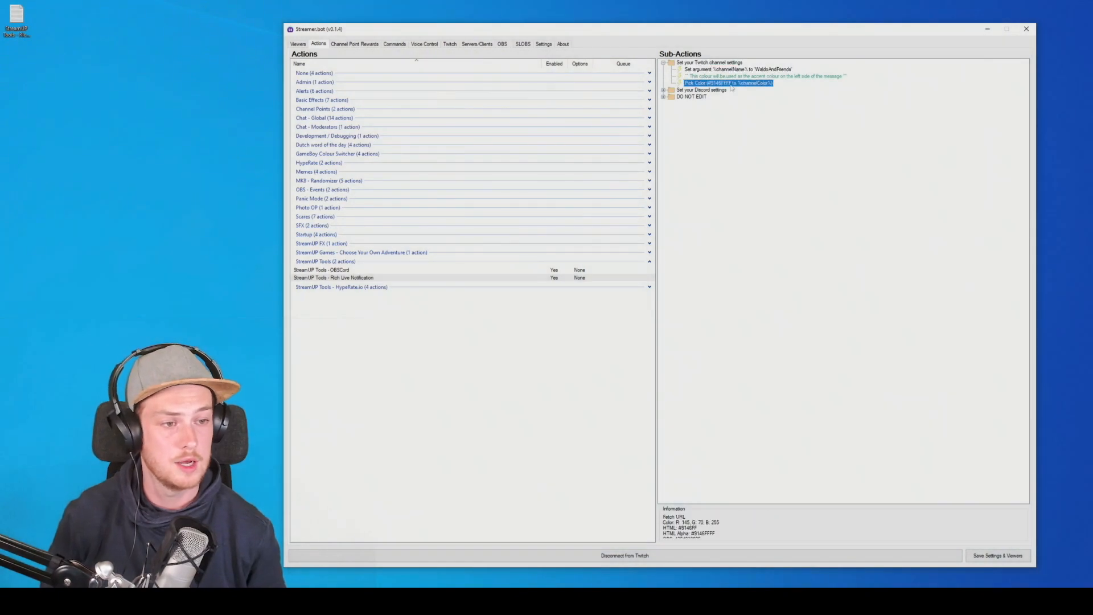
- Change the channel accent colour to #EFB700, then expand the Discord settings group
right_click(727, 82)
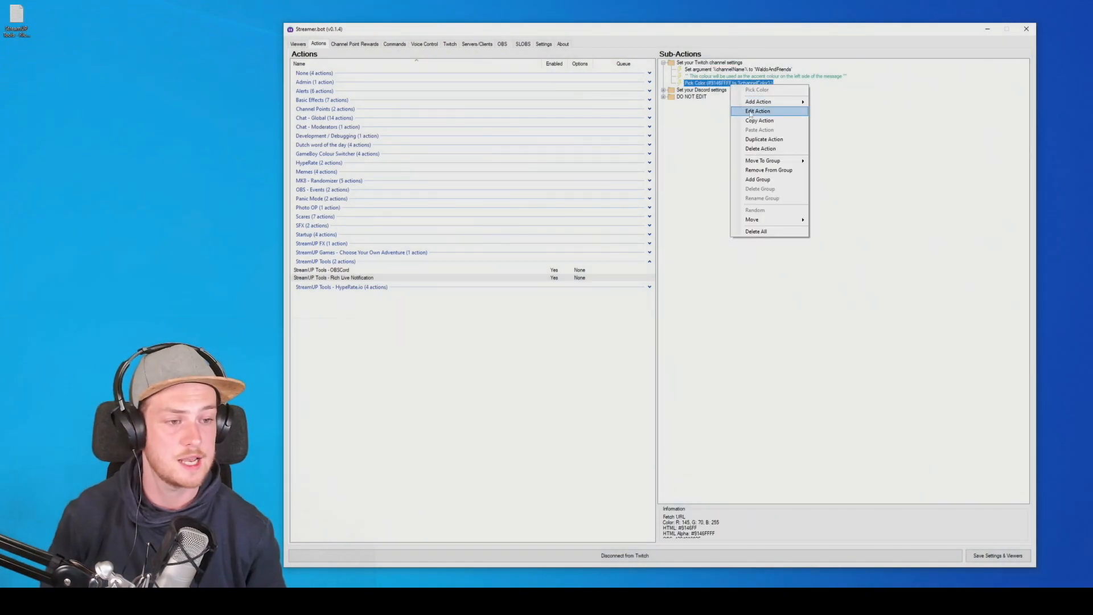
left_click(758, 111)
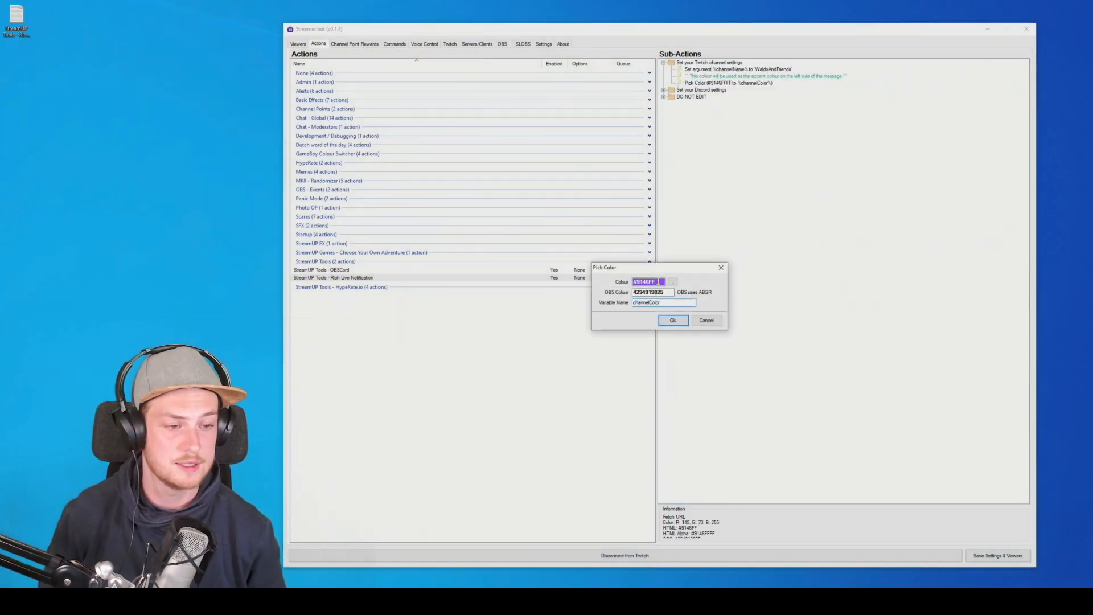
left_click(672, 282)
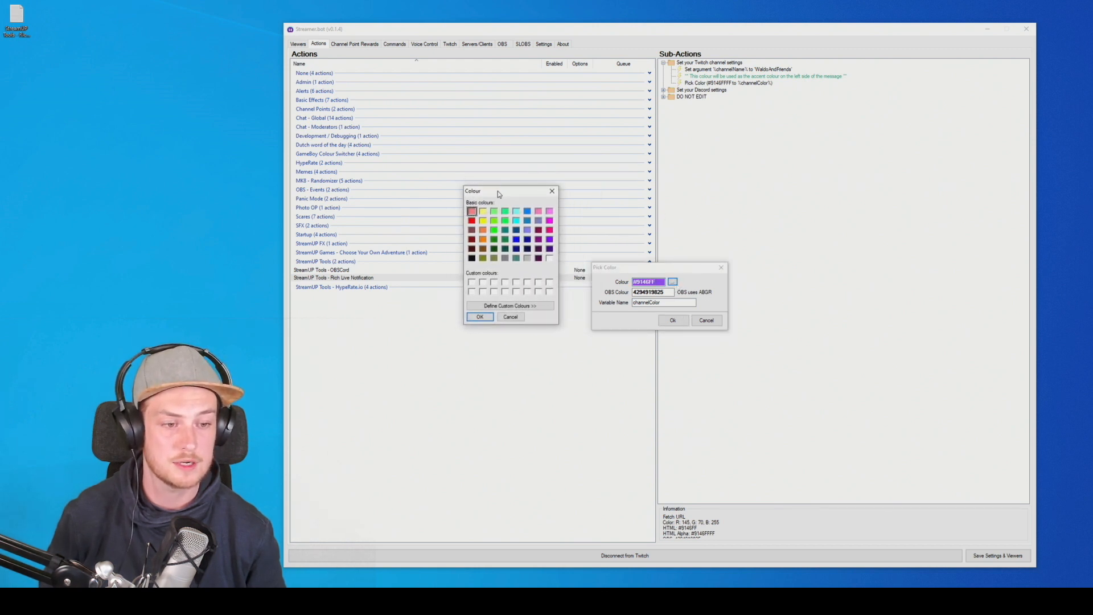
left_click(510, 305)
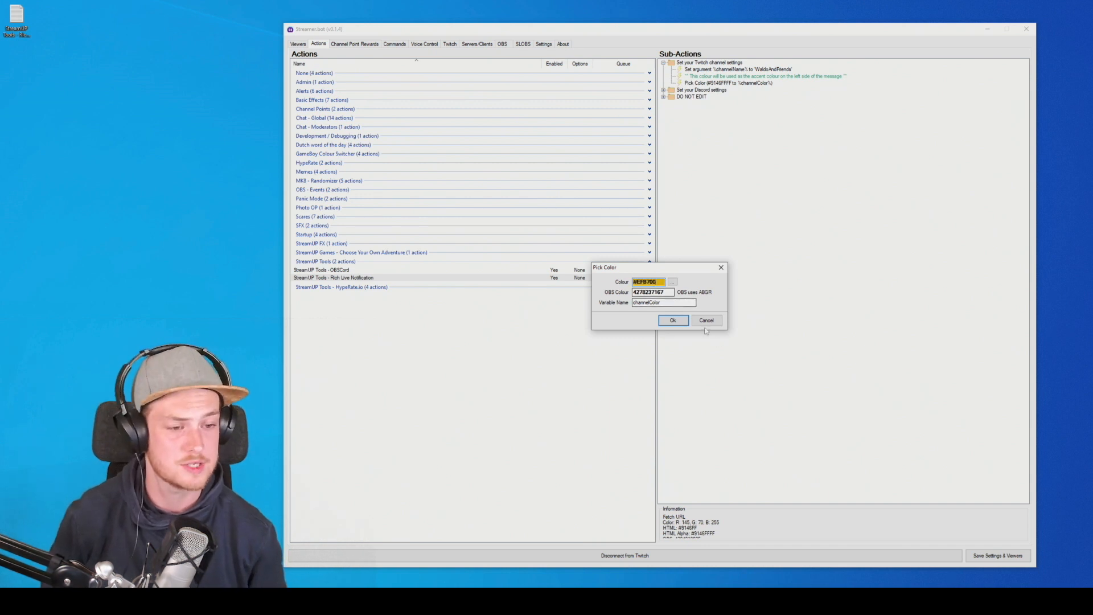
left_click(672, 320)
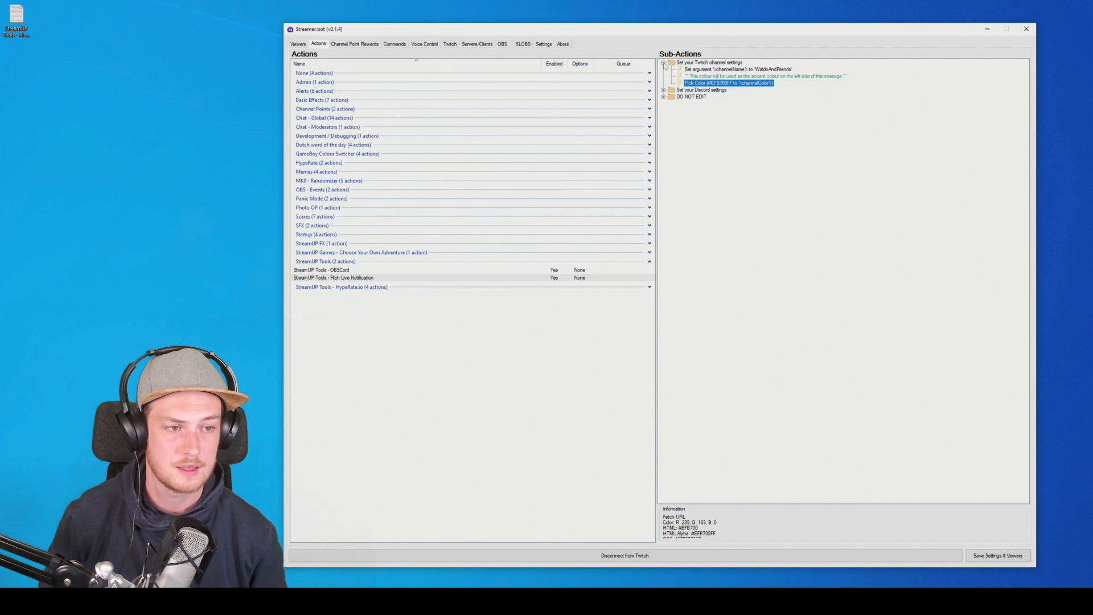
left_click(663, 62)
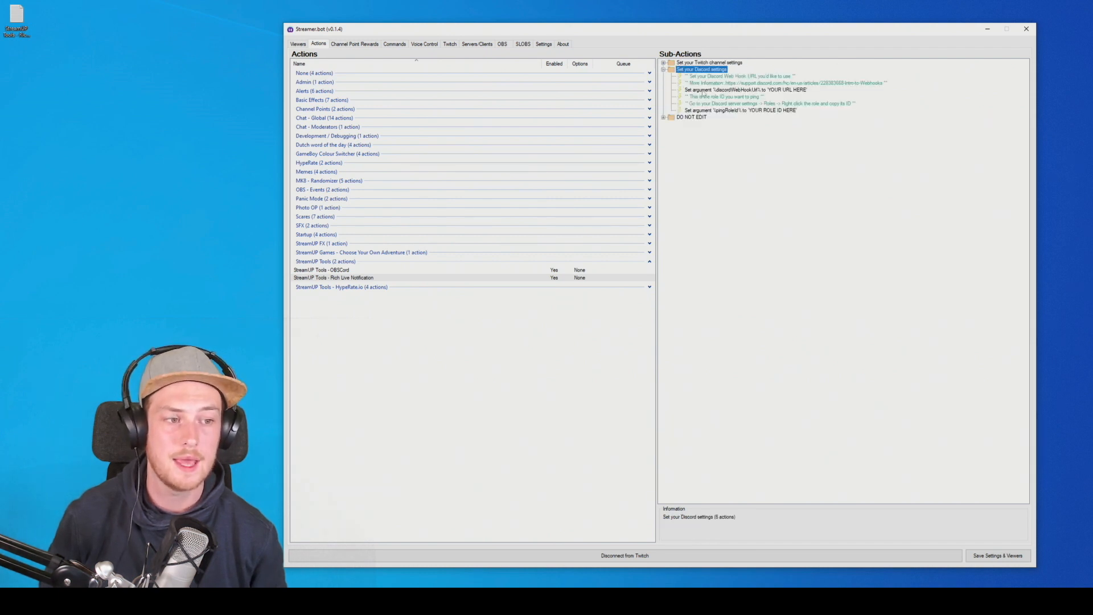
left_click(743, 89)
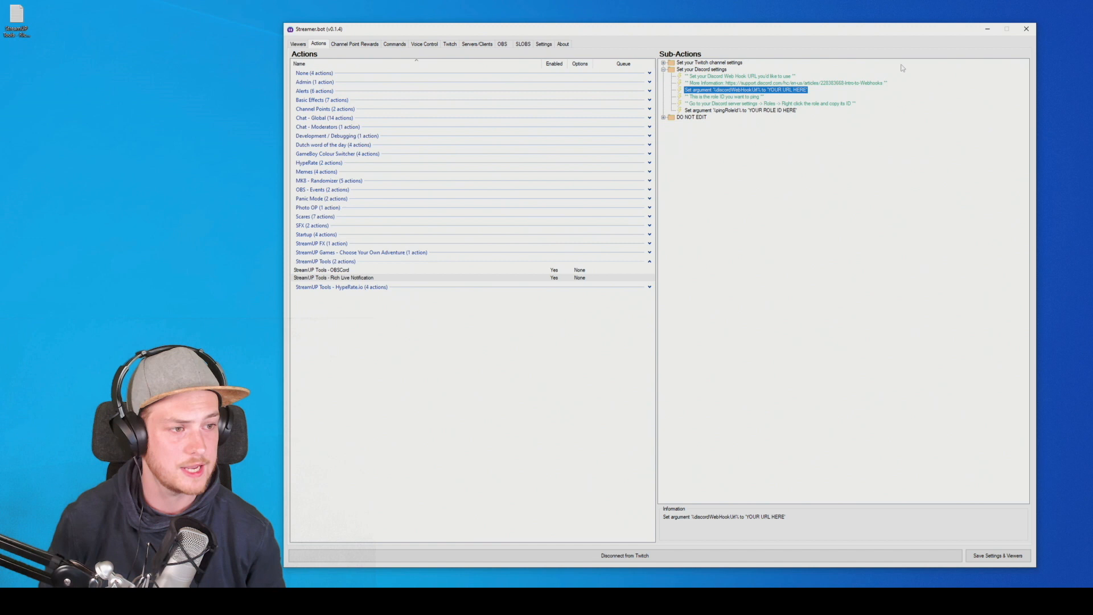
left_click(1025, 29)
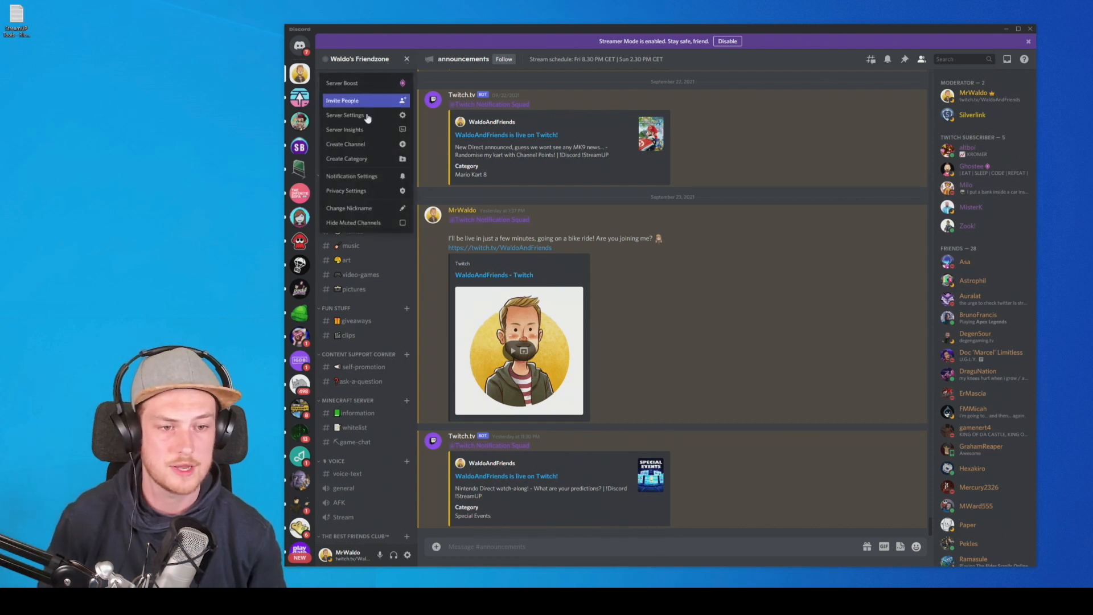
mouse_move(353, 129)
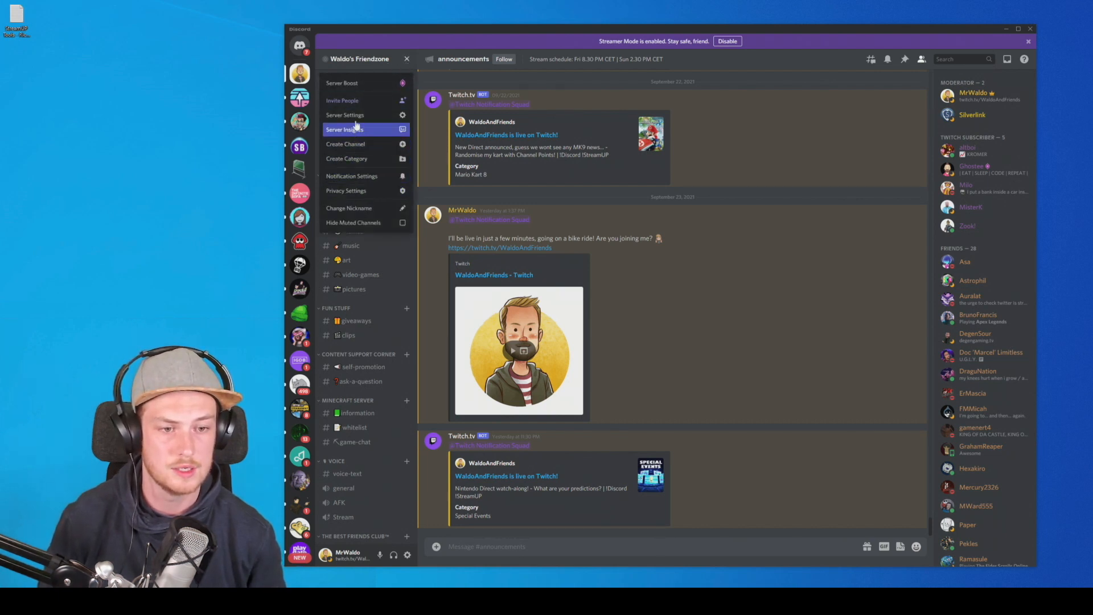
- Copy the Twitch.tv webhook URL from Waldo's Friendzone Integrations webhooks, then minimise Discord
left_click(344, 115)
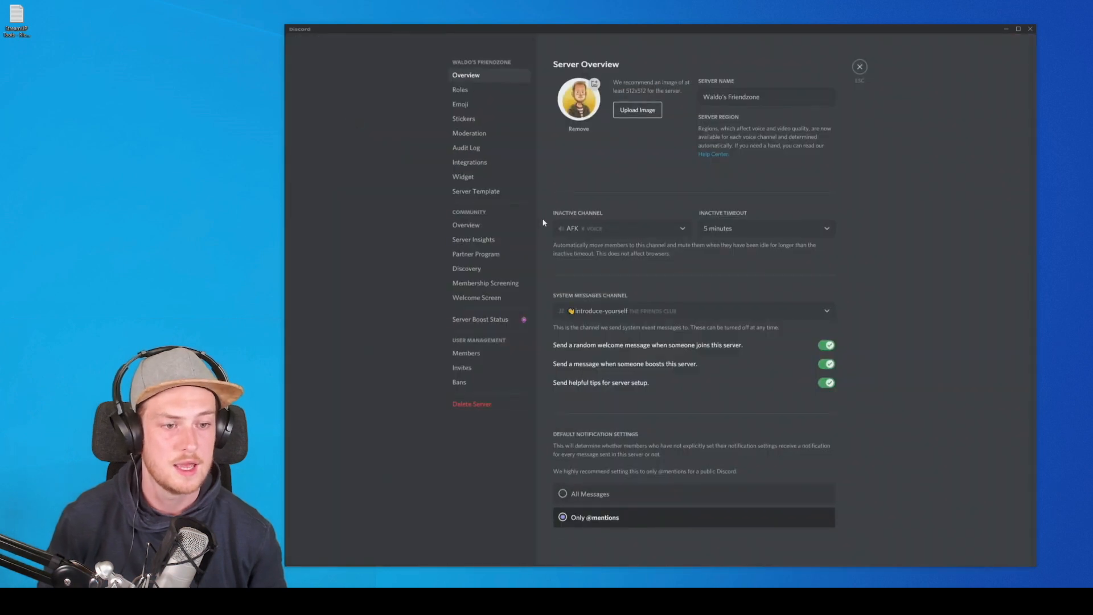
mouse_move(470, 162)
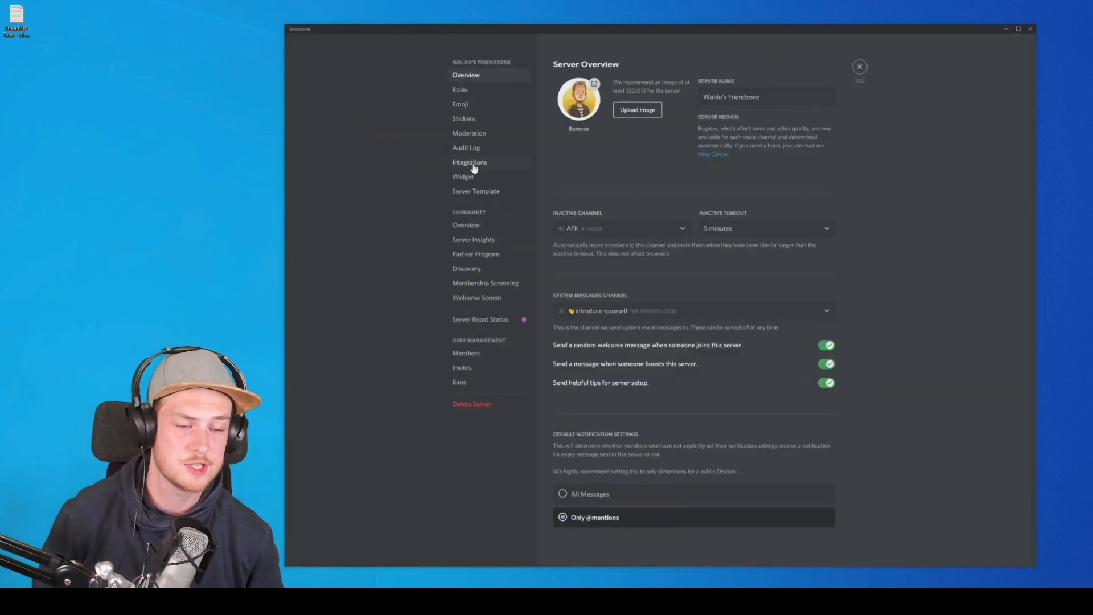
left_click(470, 161)
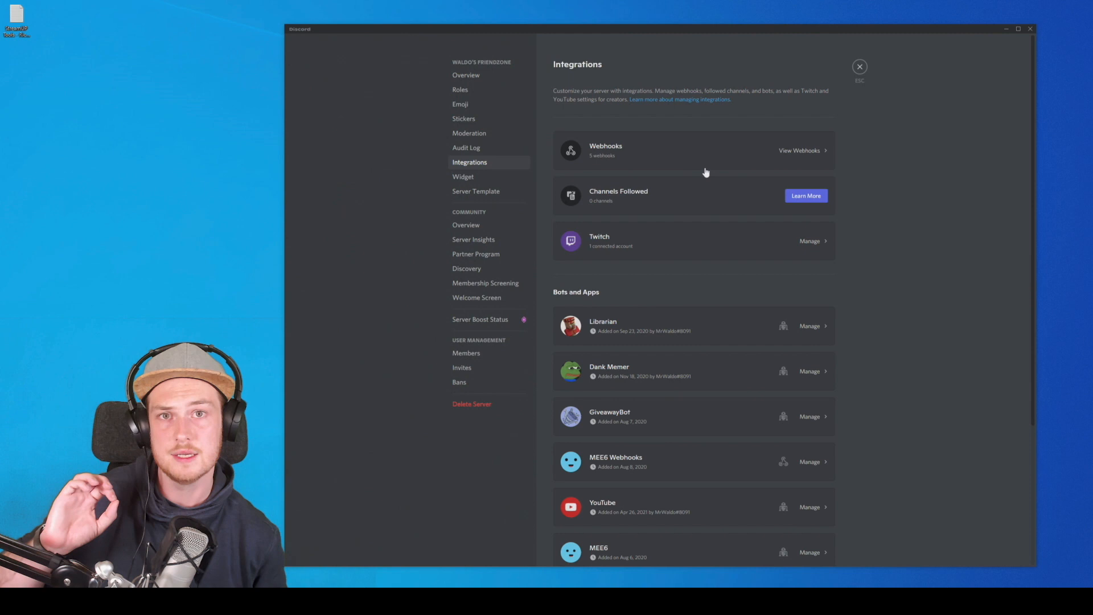
mouse_move(689, 224)
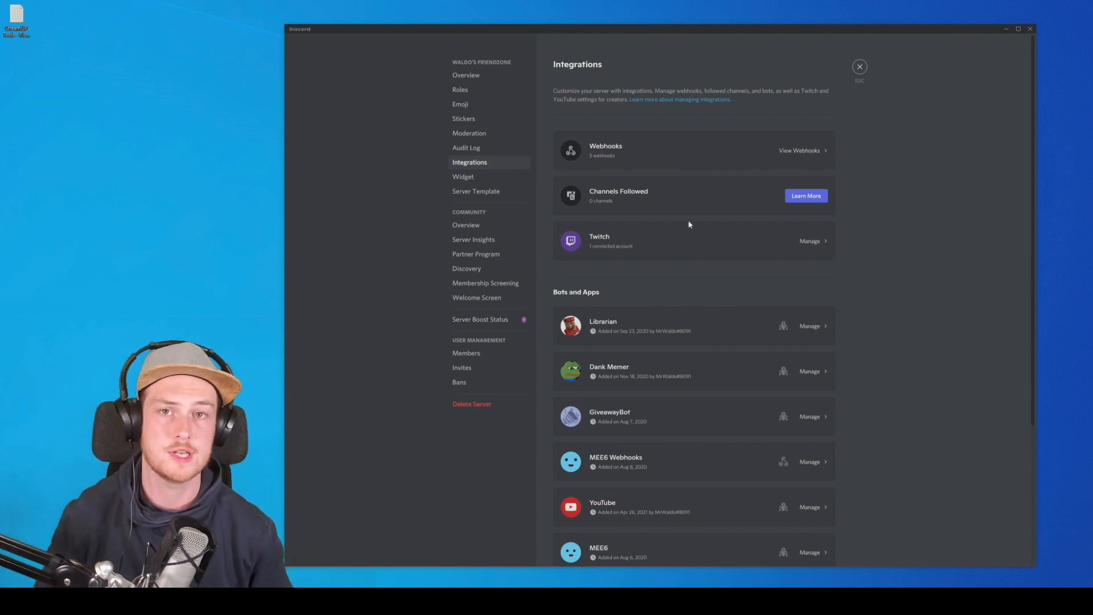
mouse_move(790, 149)
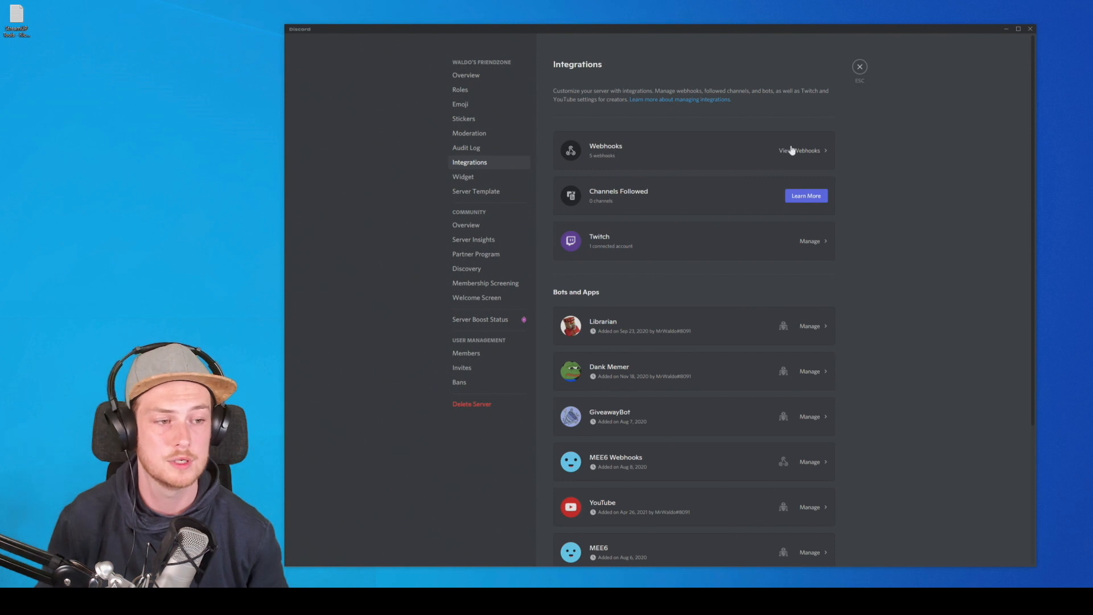
left_click(799, 150)
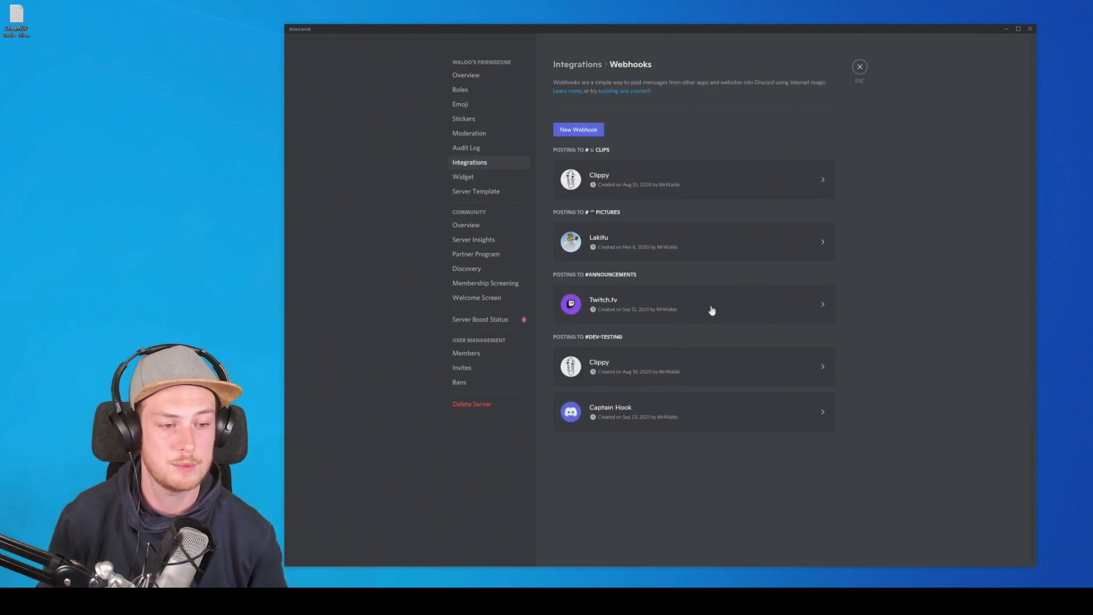
left_click(693, 304)
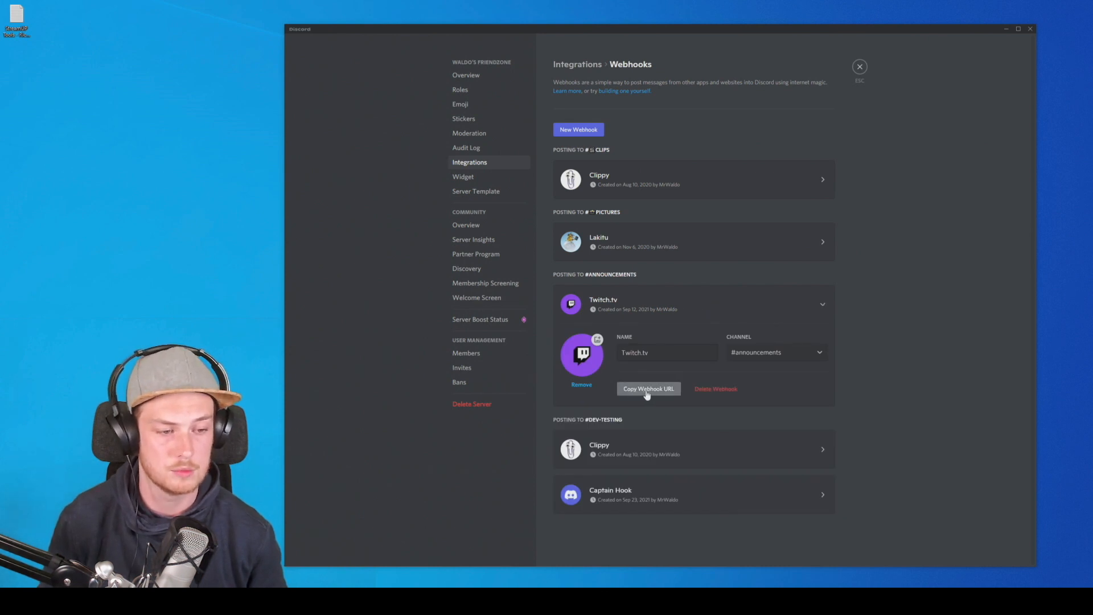
mouse_move(1006, 31)
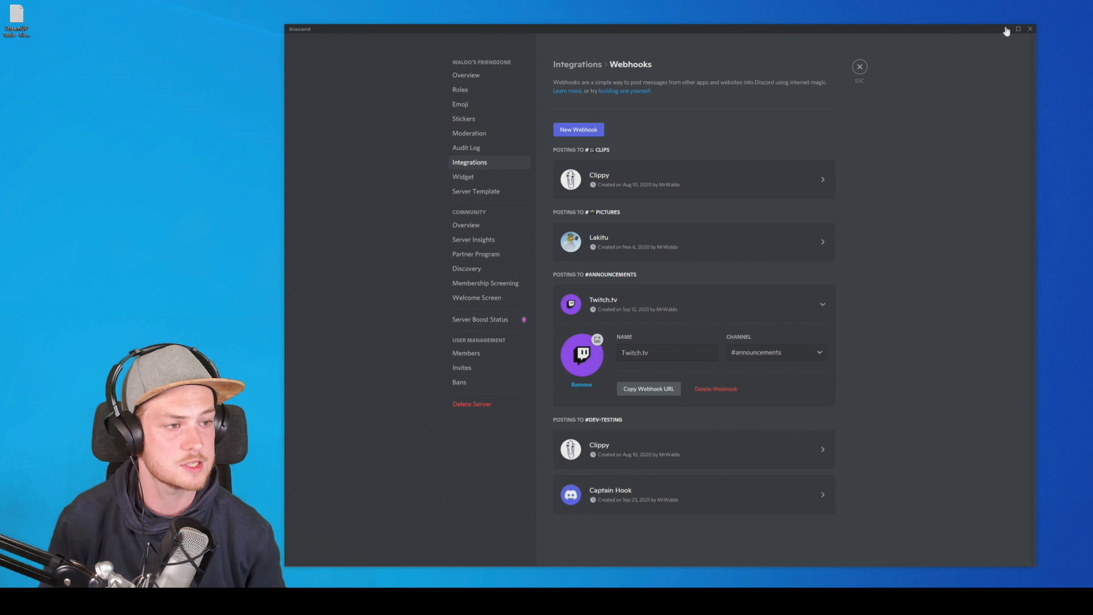
left_click(1031, 29)
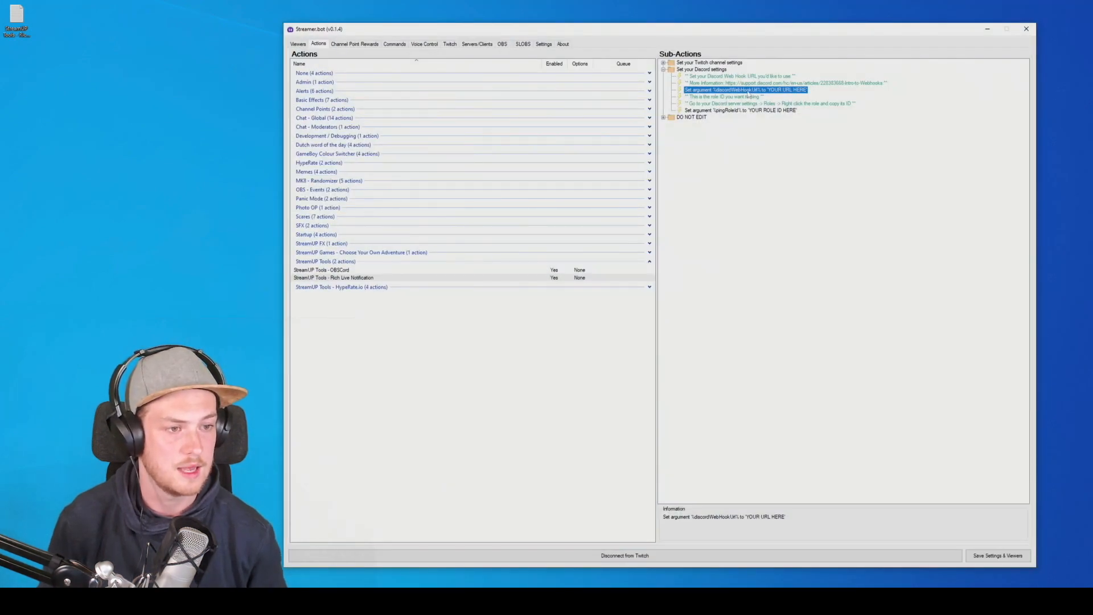
- Paste the copied Twitch.tv webhook URL as the discordWebHookUrl argument value
double_click(745, 89)
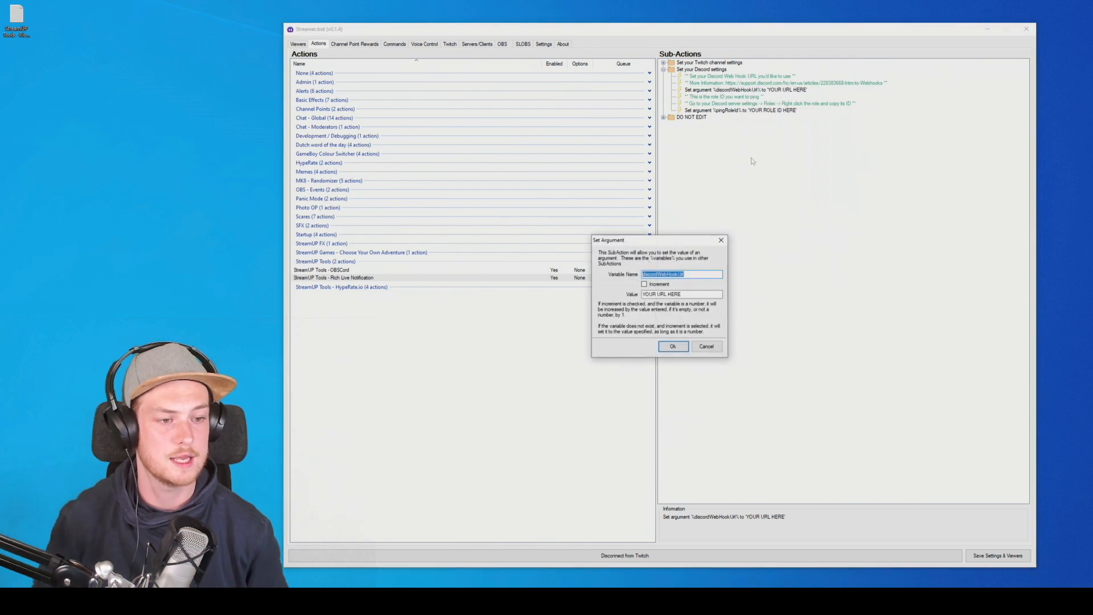
left_click(681, 294)
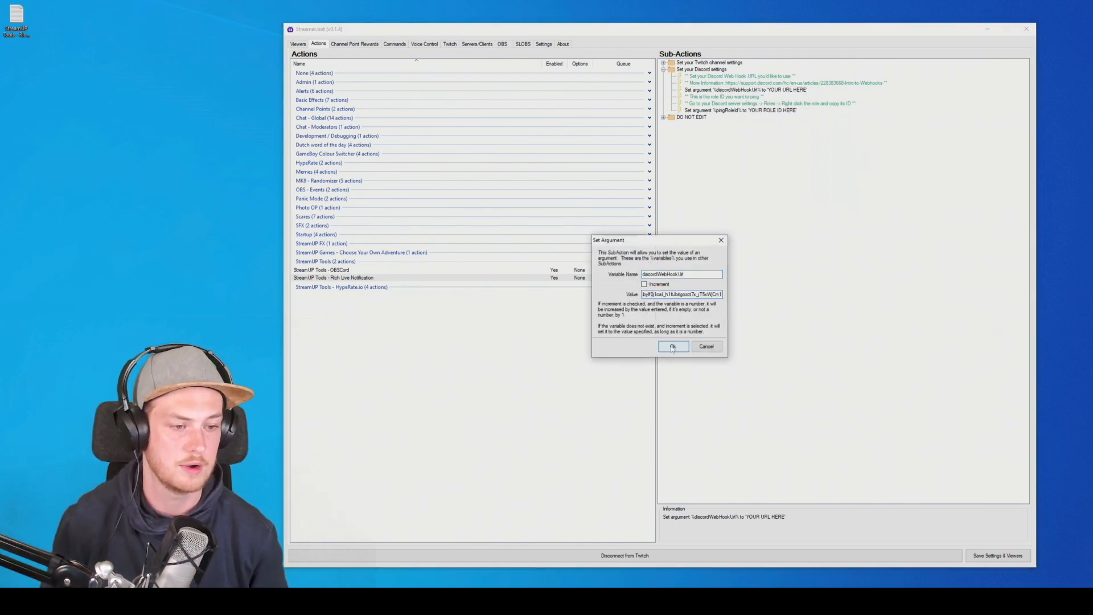
left_click(671, 347)
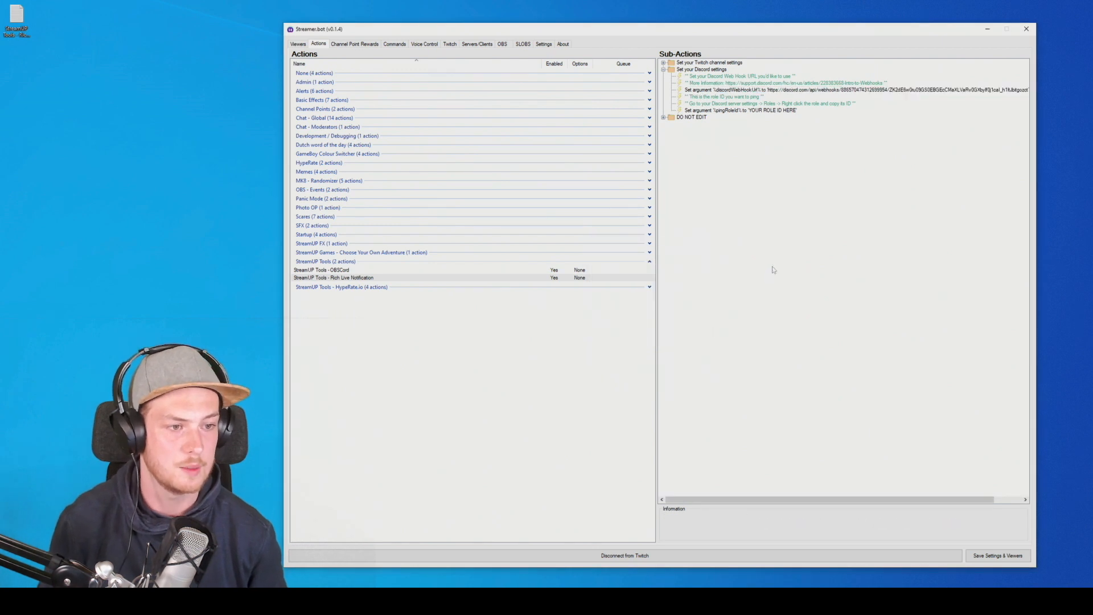
mouse_move(767, 272)
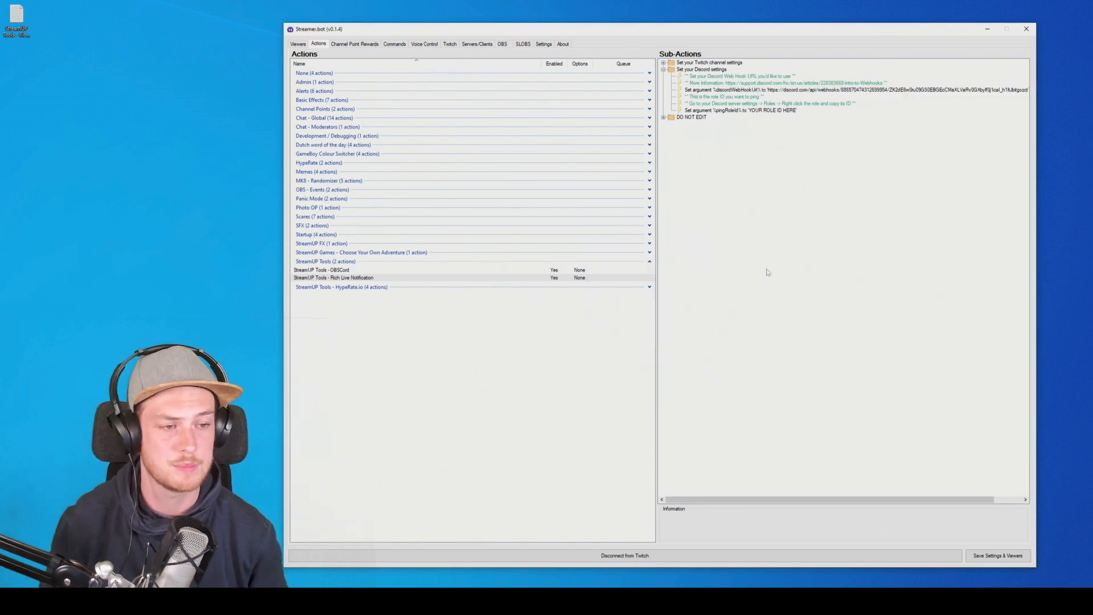
mouse_move(743, 145)
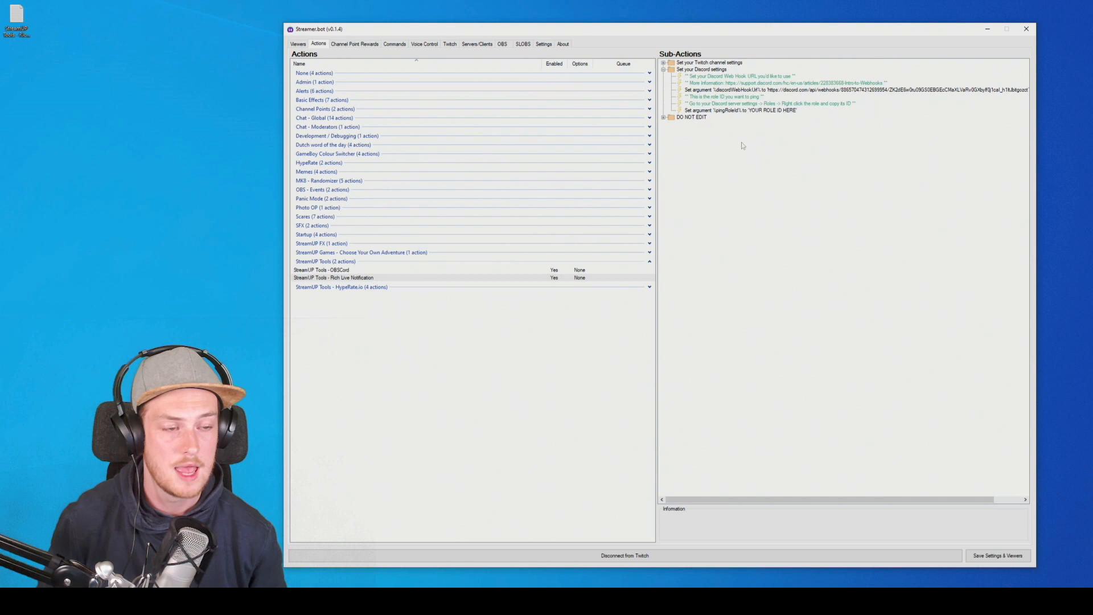
mouse_move(734, 116)
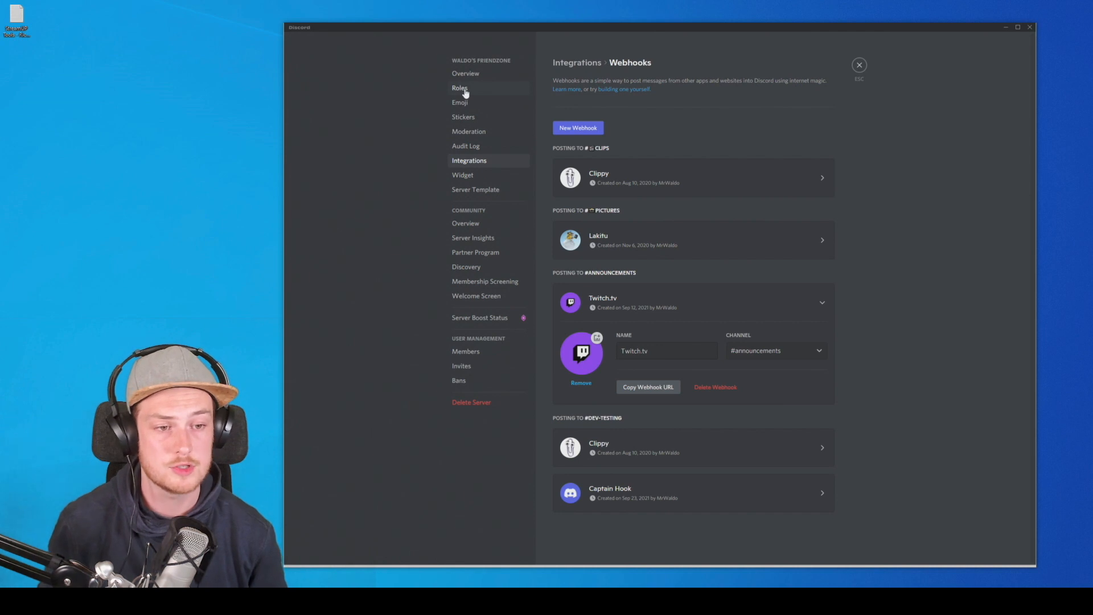
- Copy the Twitch Notification Squad role's ID from the Waldo's Friendzone Roles list
left_click(460, 88)
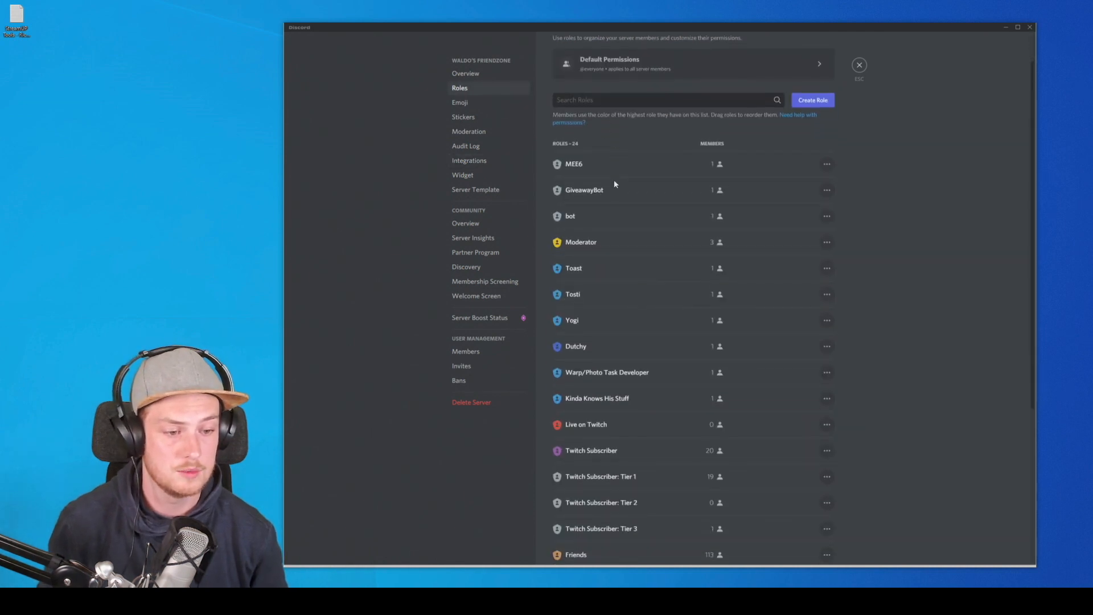
scroll("down", 3)
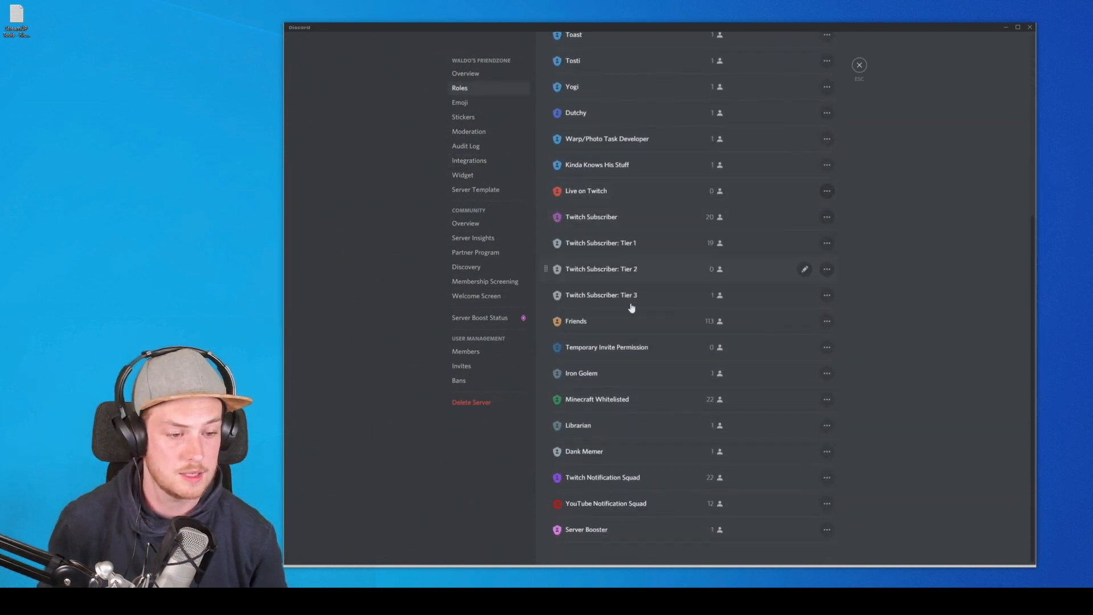
mouse_move(618, 481)
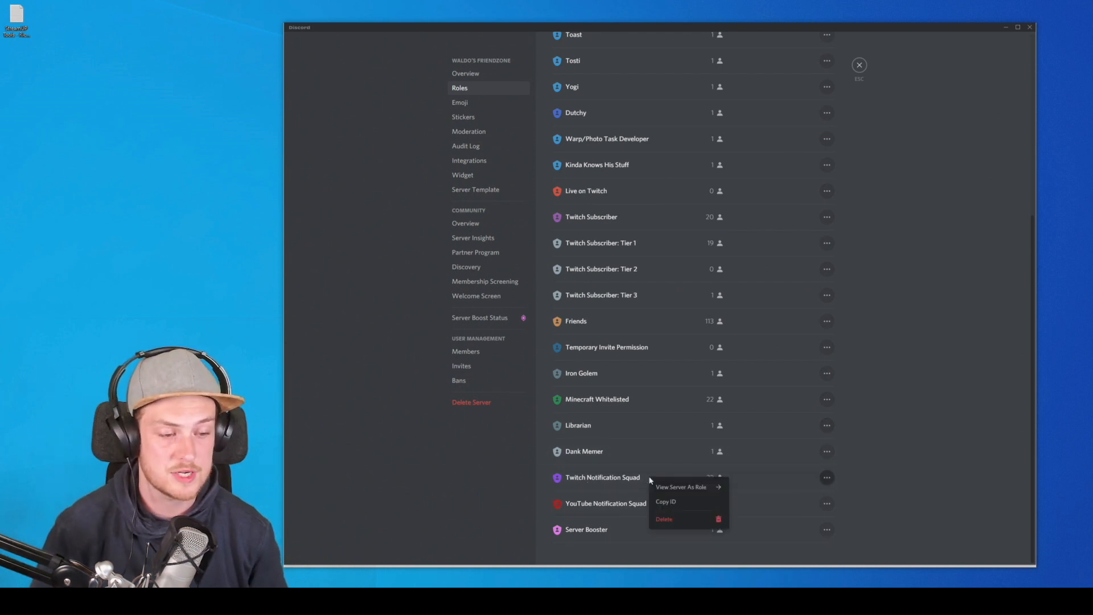
mouse_move(665, 501)
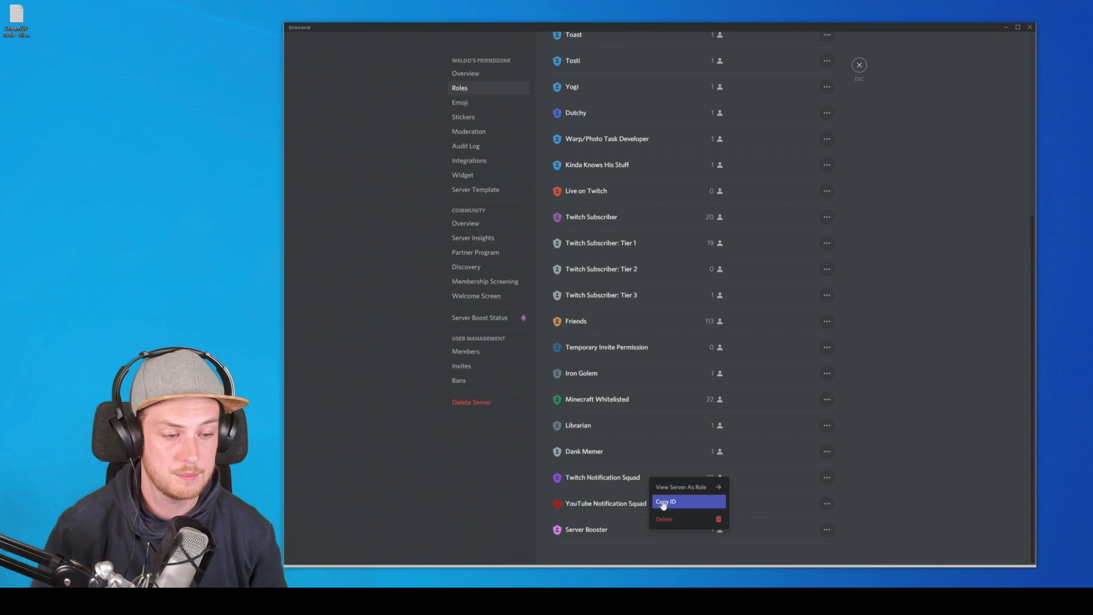
left_click(665, 501)
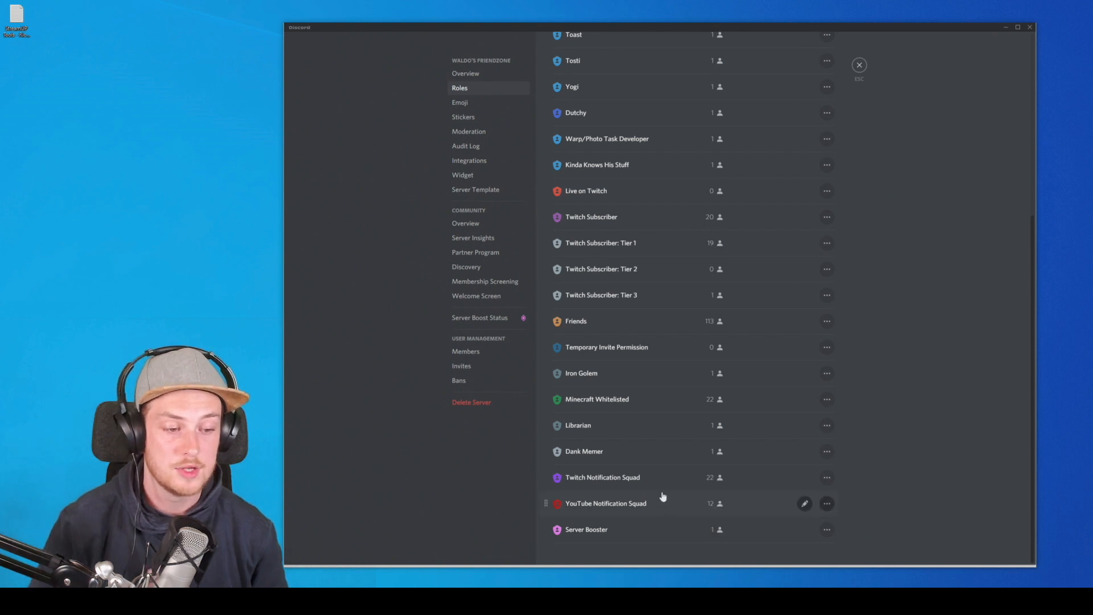
mouse_move(633, 377)
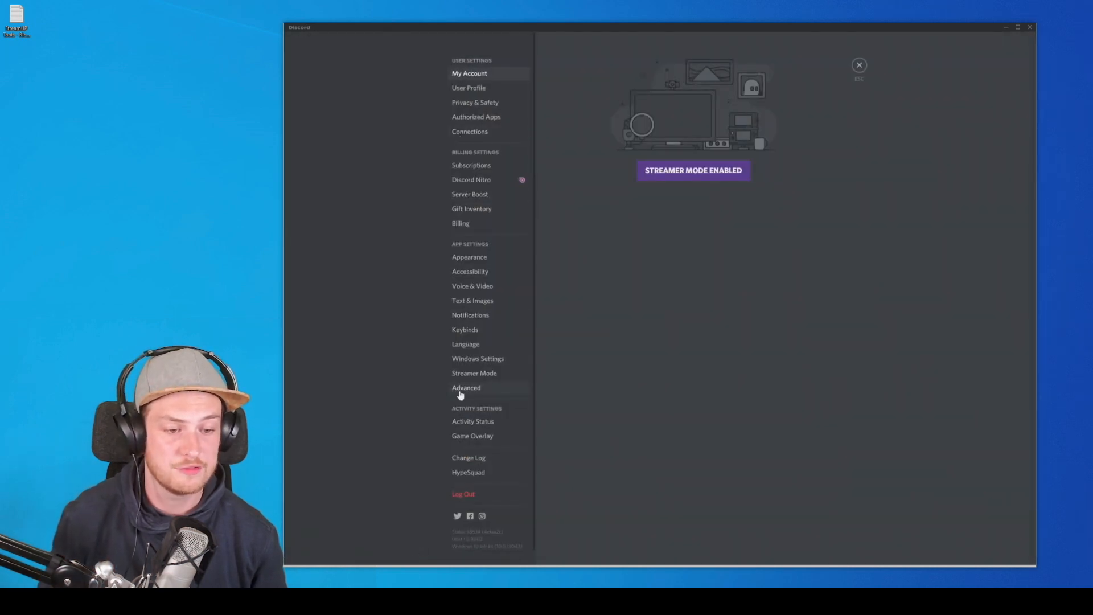
- Open Discord's Advanced user settings to confirm Developer Mode is on
left_click(466, 388)
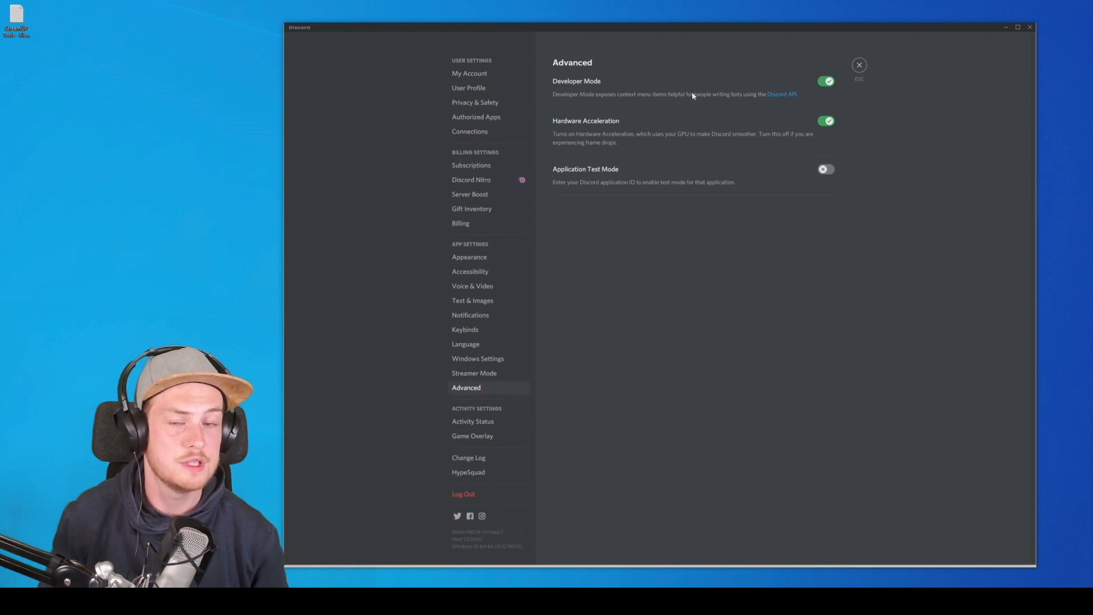
mouse_move(662, 88)
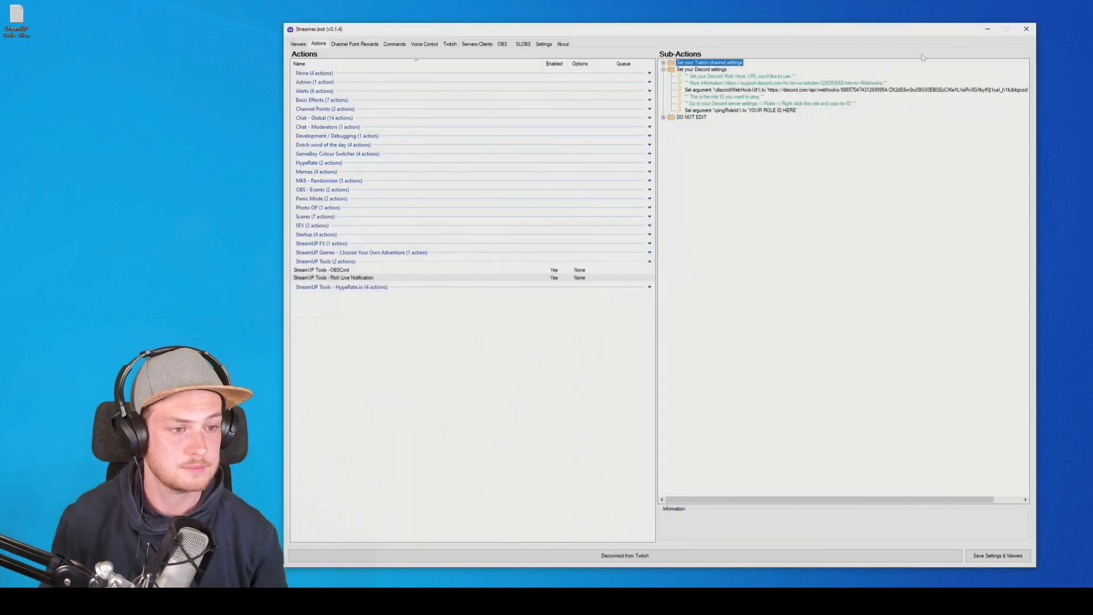
right_click(736, 110)
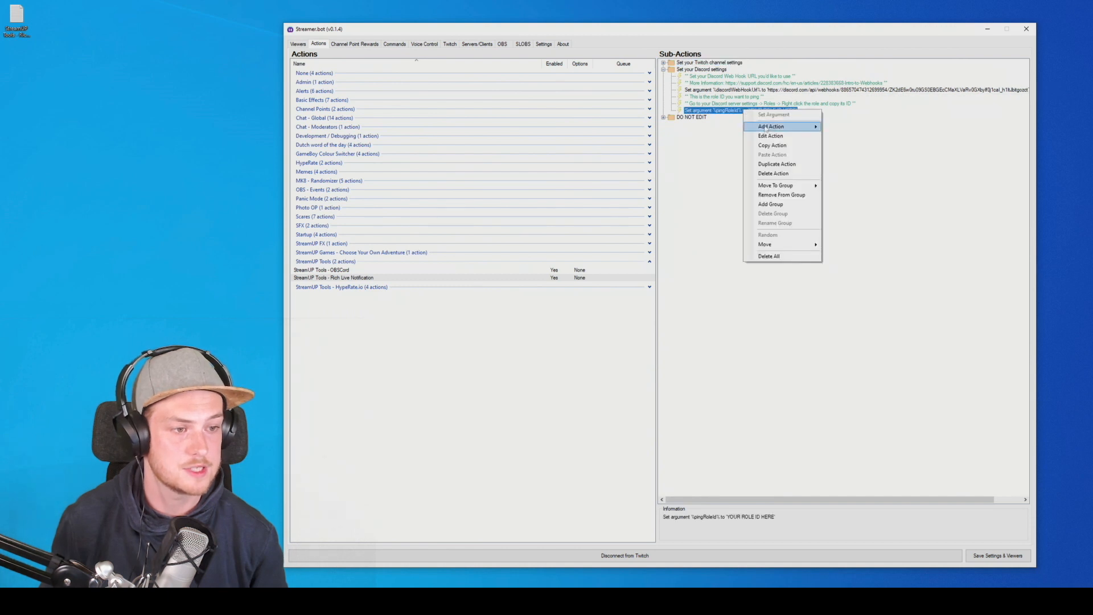
left_click(770, 136)
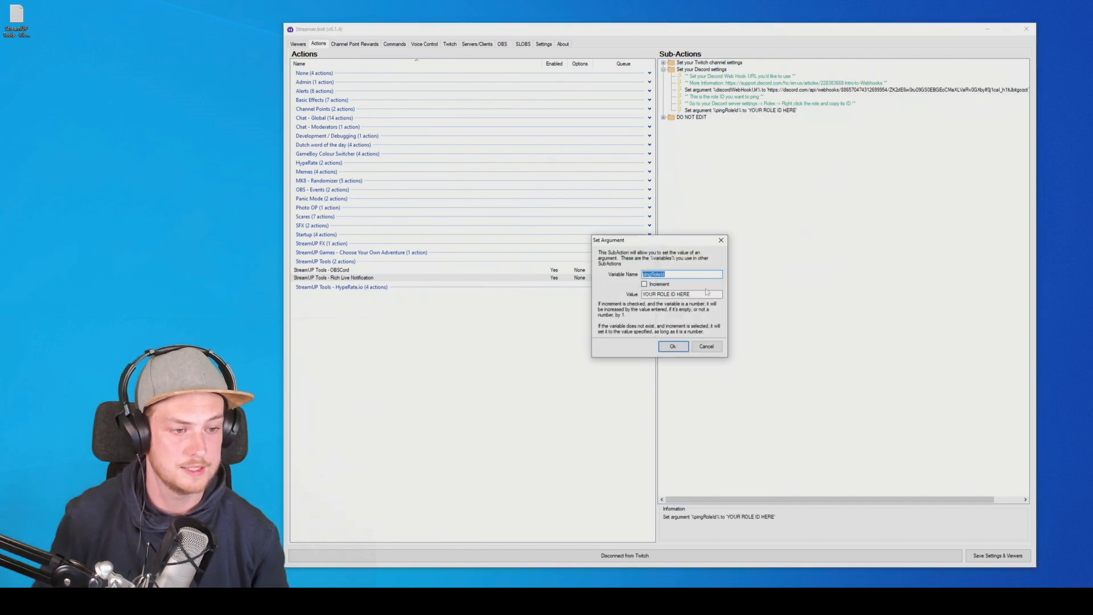
type("838707604762656778")
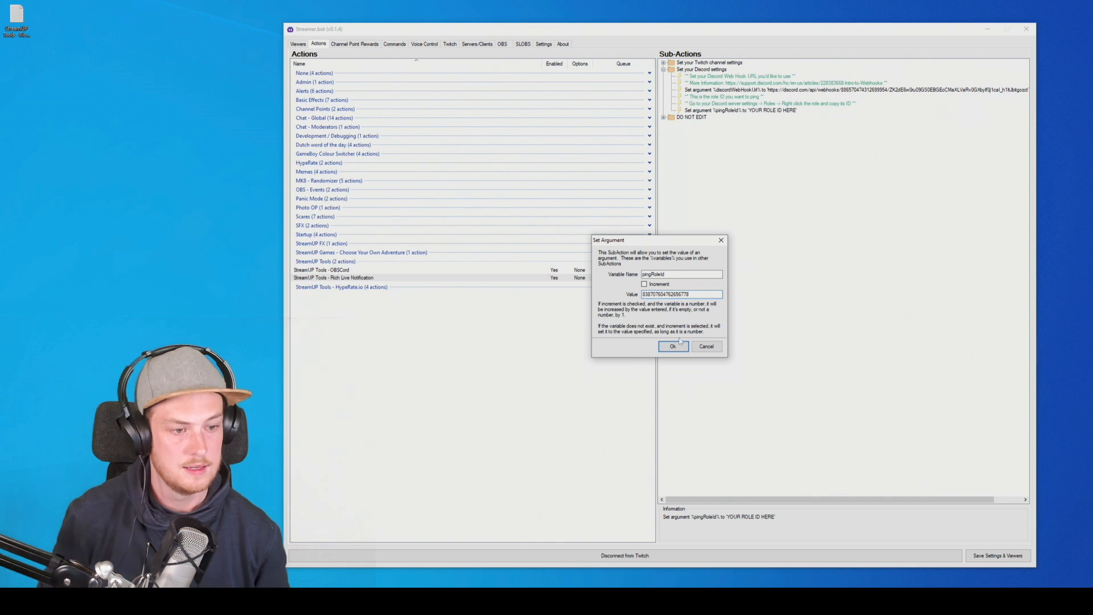
left_click(672, 347)
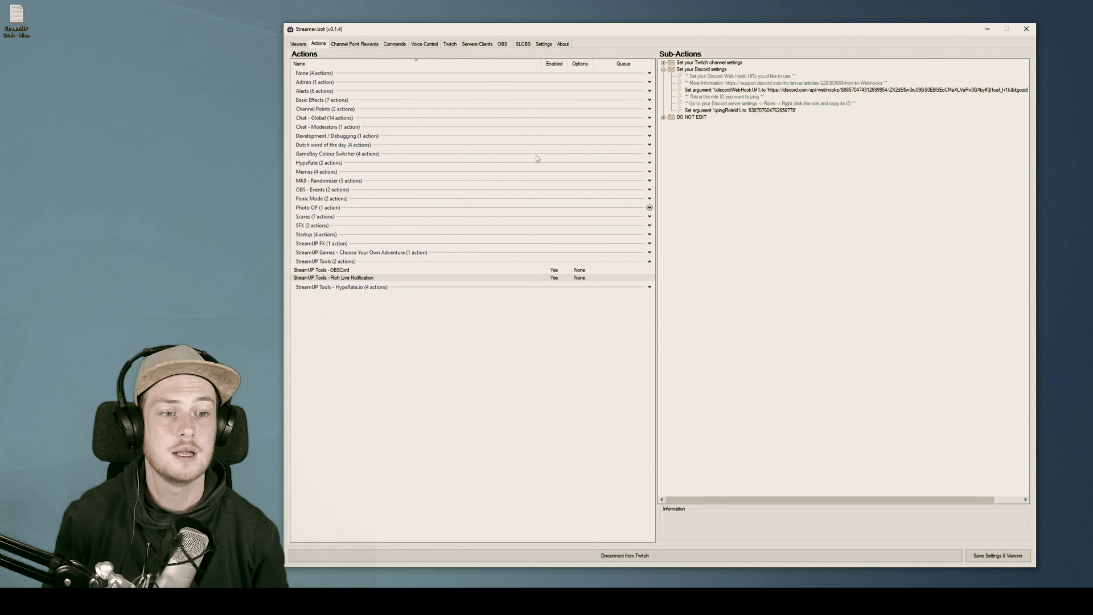
left_click(691, 116)
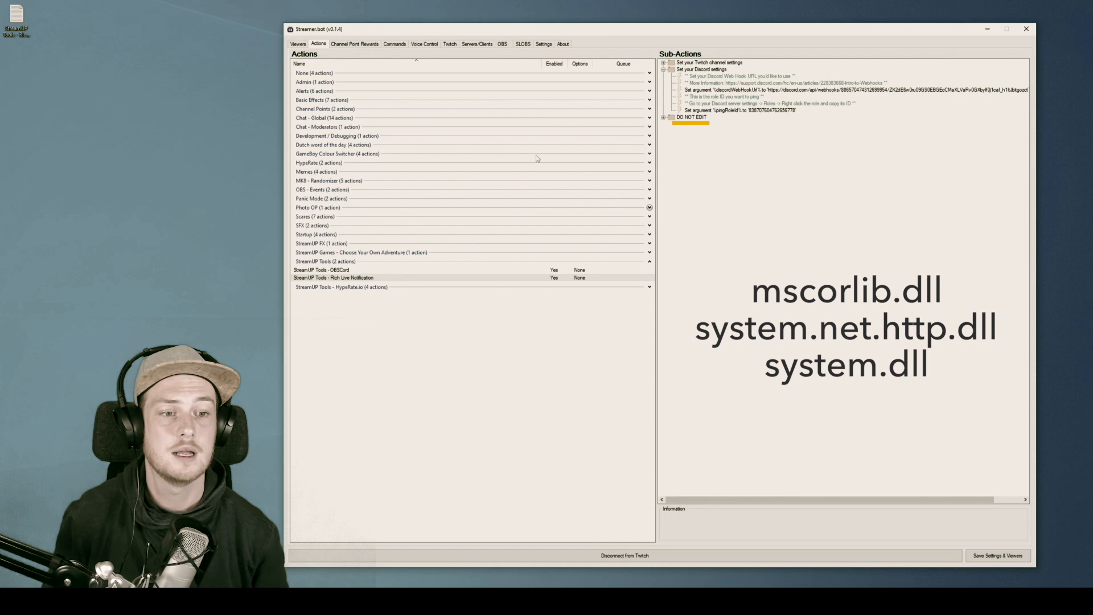
left_click(333, 144)
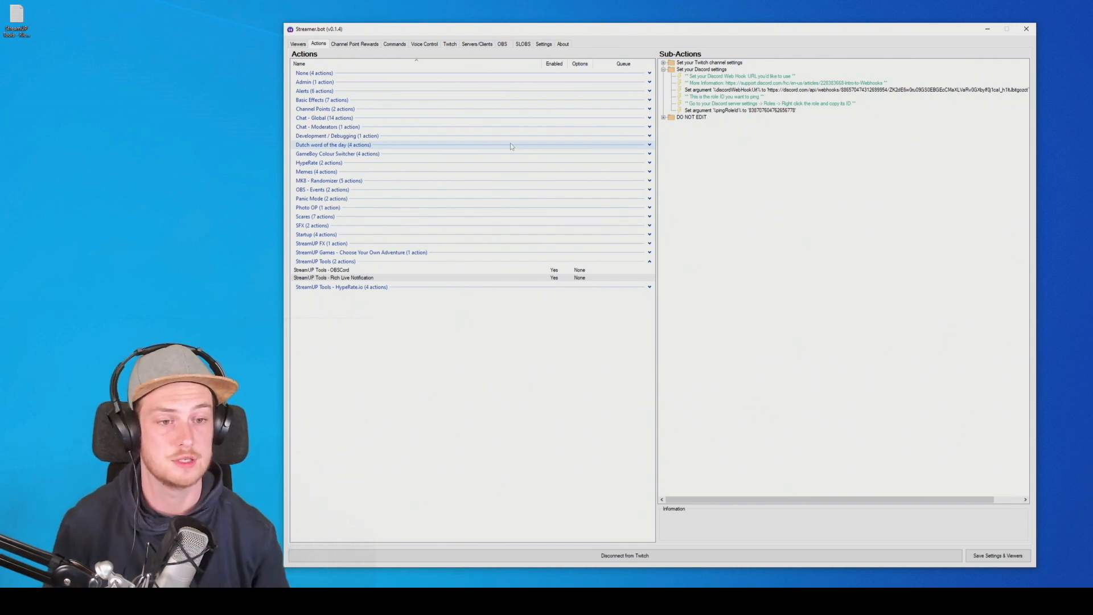
- Edit the !live command to run StreamUP Tools - Rich Live Notification
left_click(395, 44)
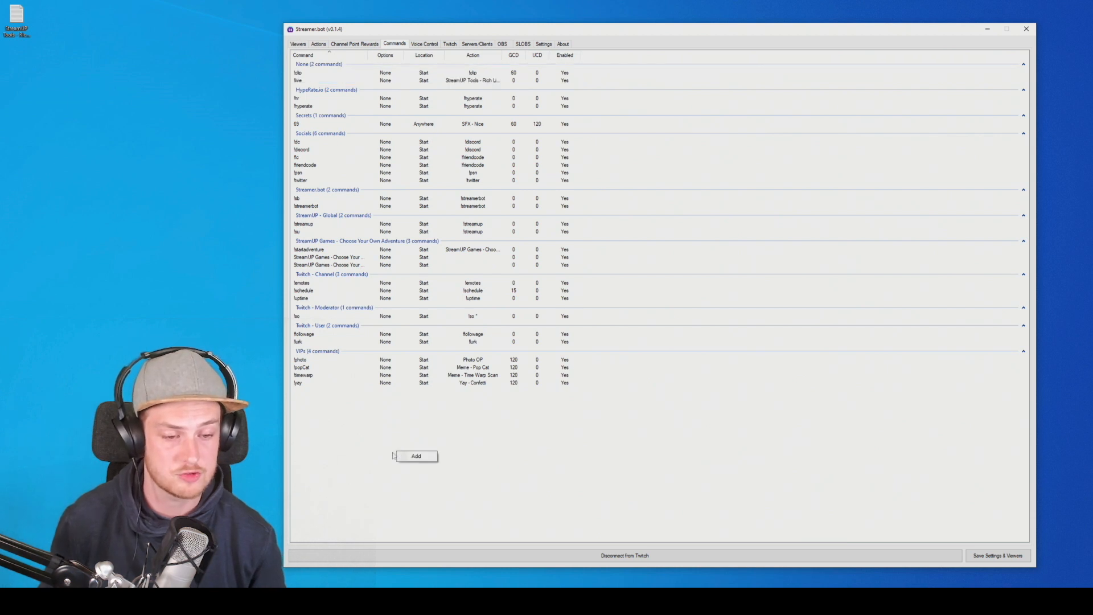
left_click(416, 456)
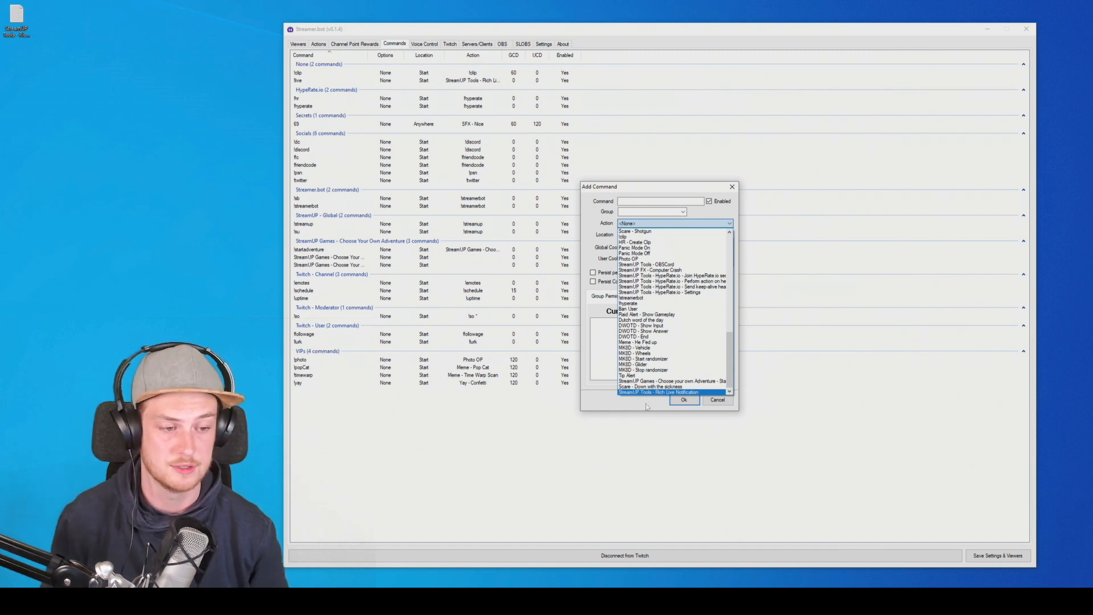
left_click(717, 400)
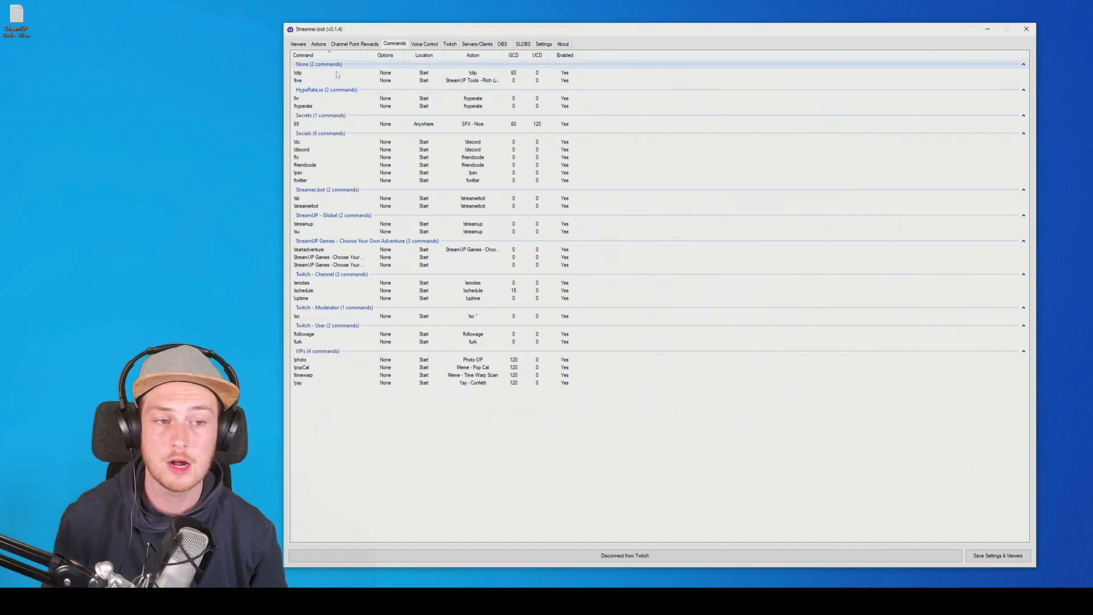
right_click(298, 80)
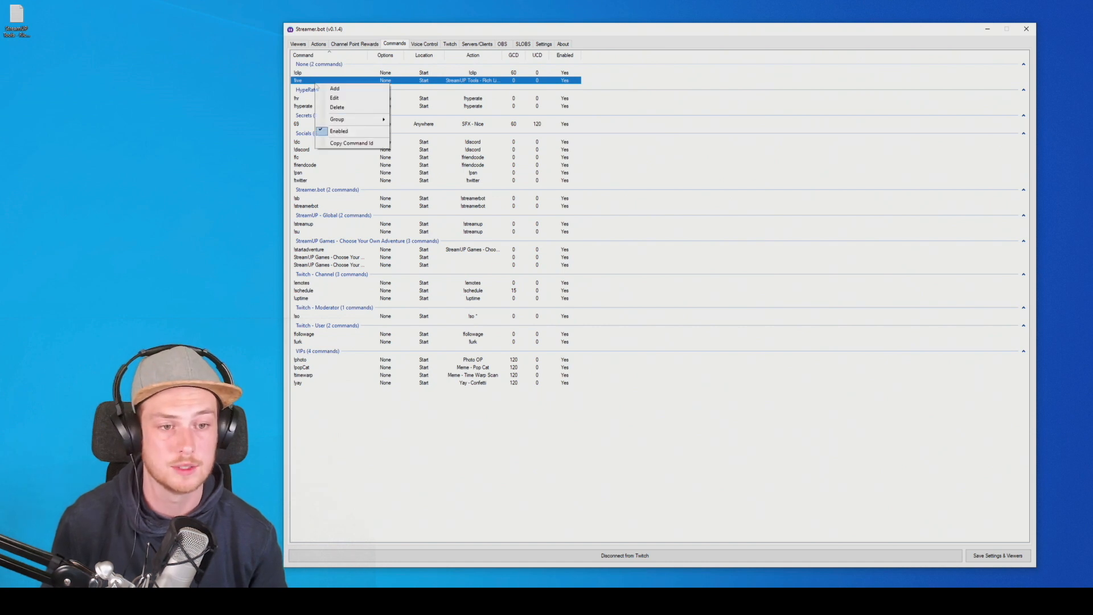
left_click(335, 98)
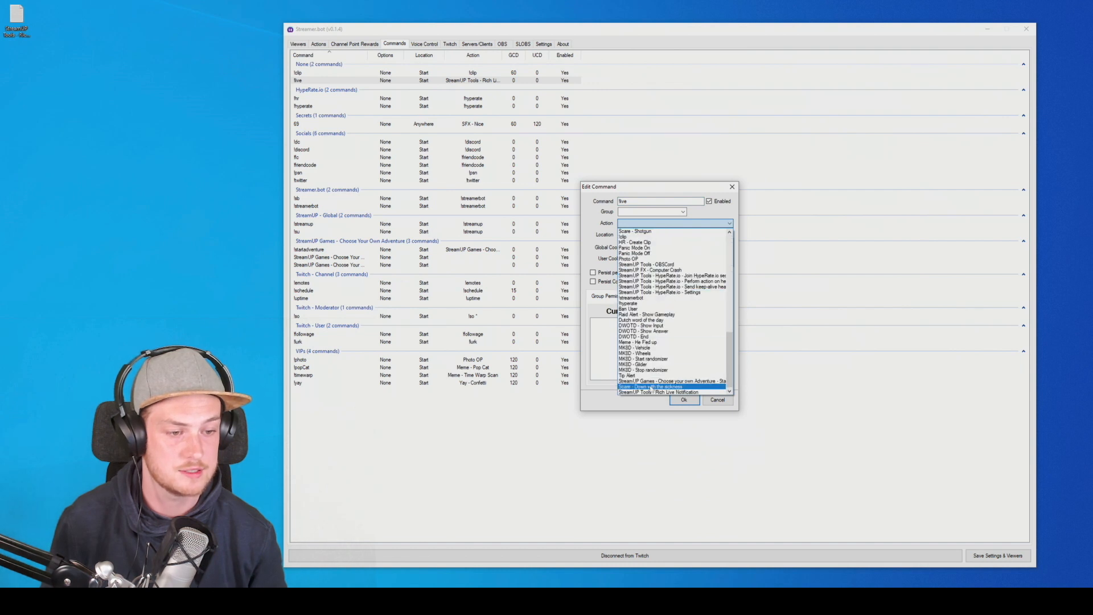
left_click(672, 391)
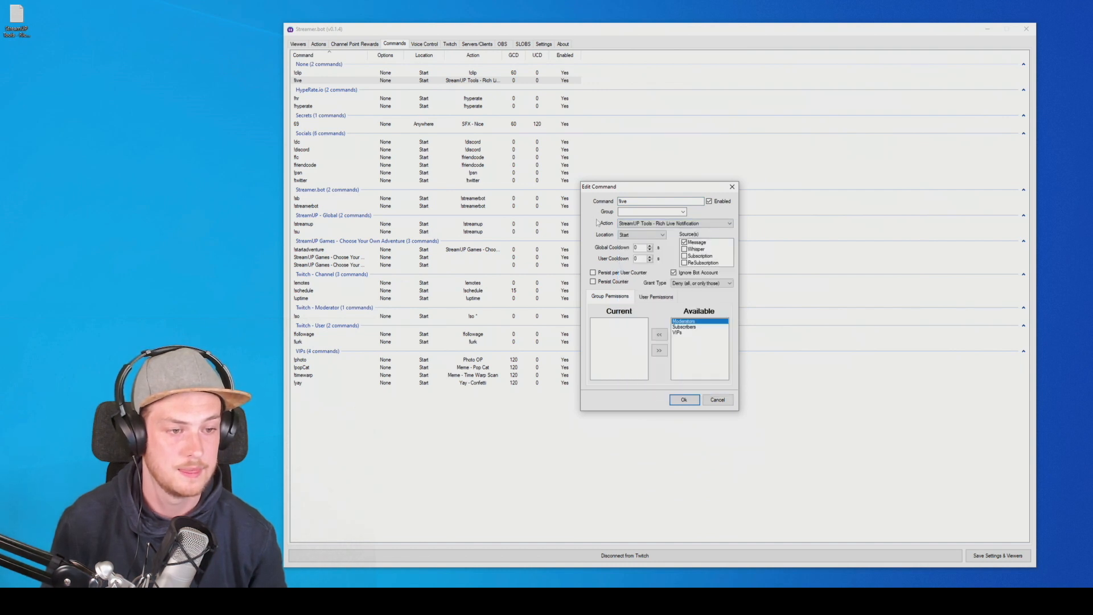
left_click(684, 400)
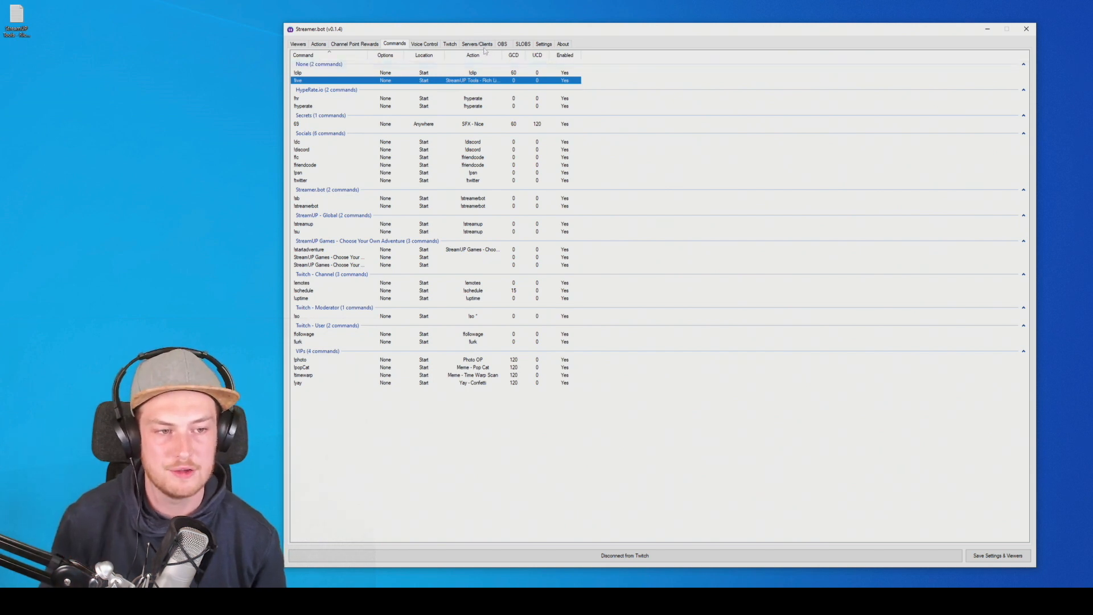
- On Main OBS, add a StreamStarted event that runs the StreamUP Tools Rich Live Notification action
left_click(502, 44)
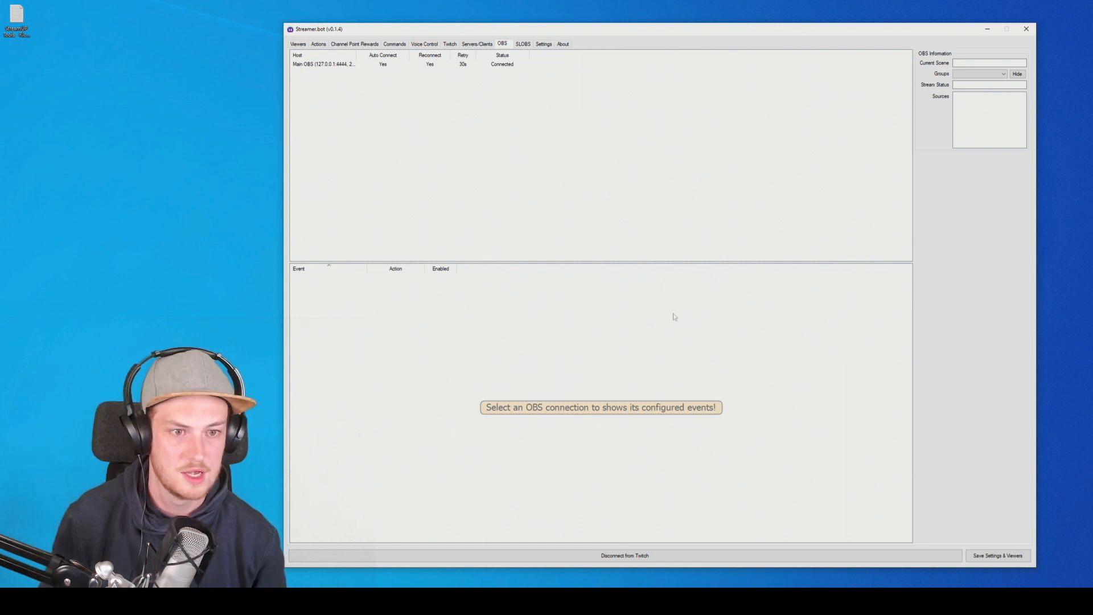
mouse_move(582, 236)
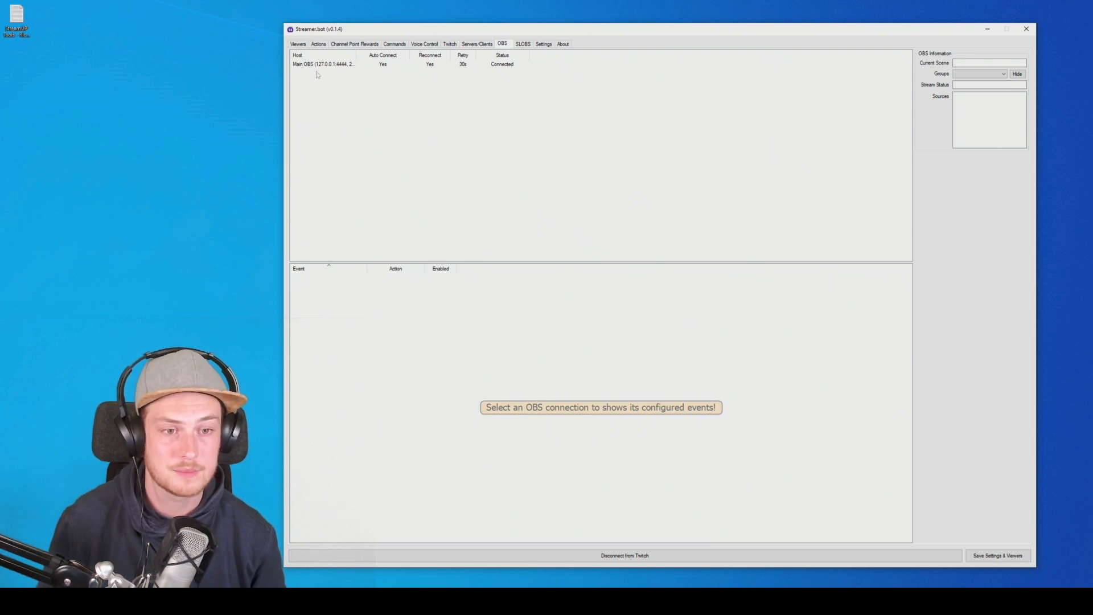
left_click(322, 63)
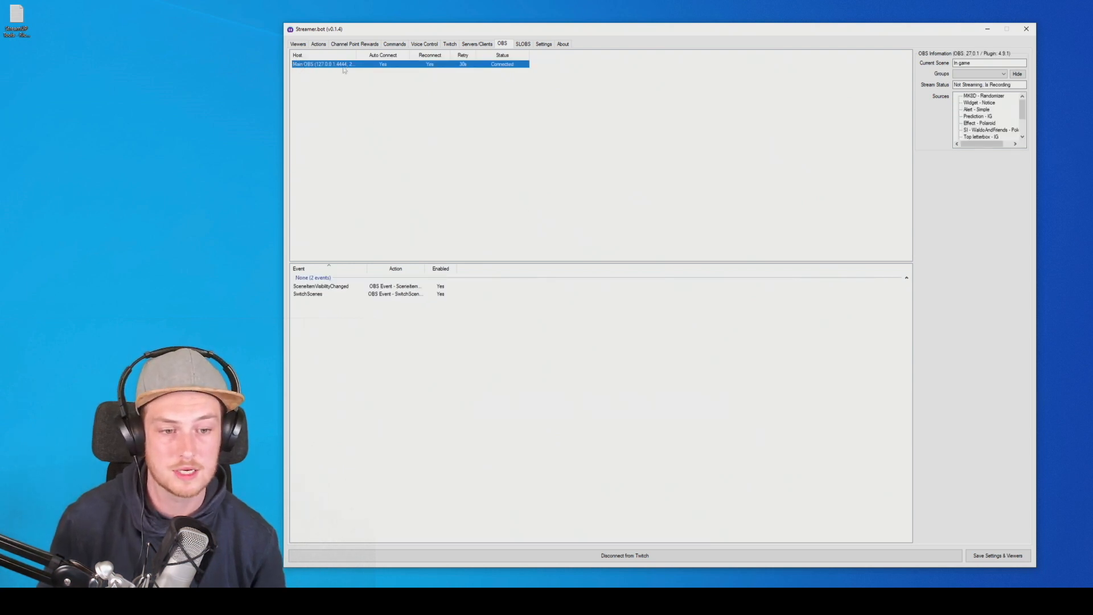
mouse_move(344, 345)
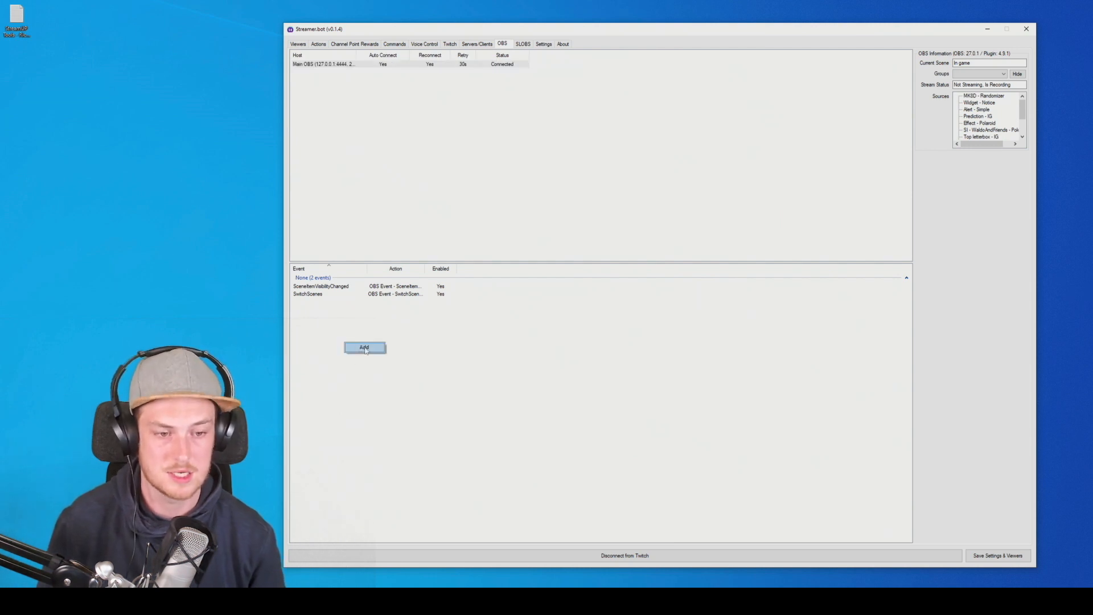
left_click(364, 348)
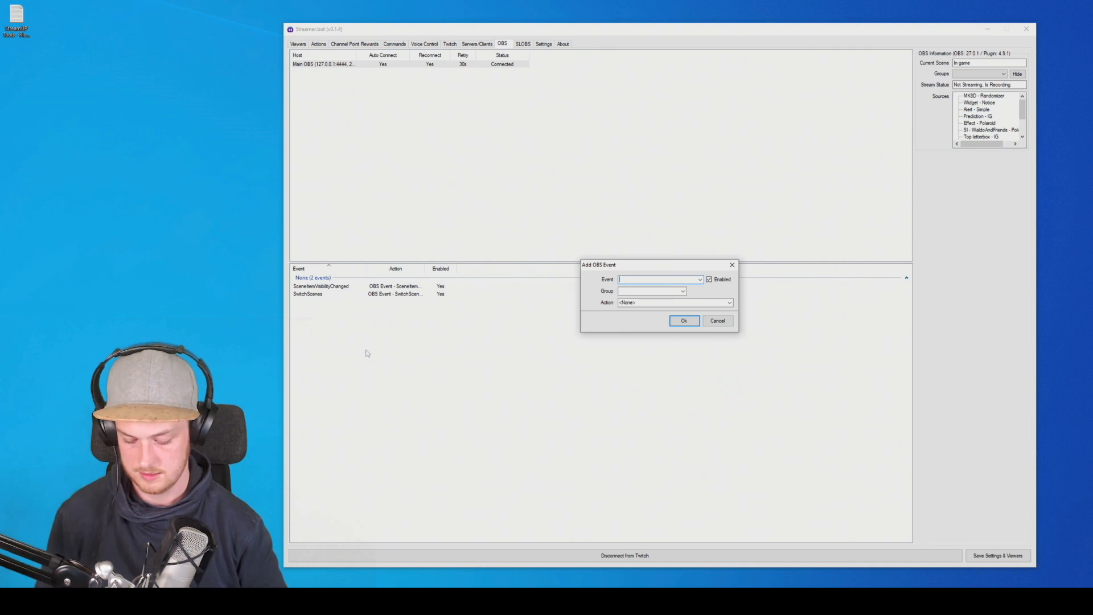
type("StreamStarted")
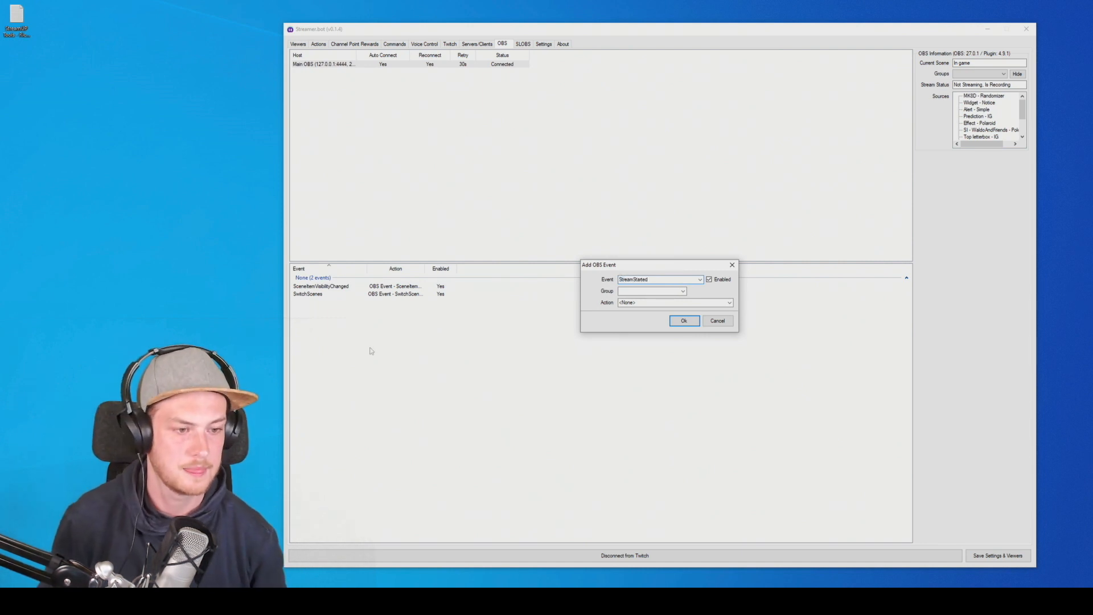
left_click(729, 302)
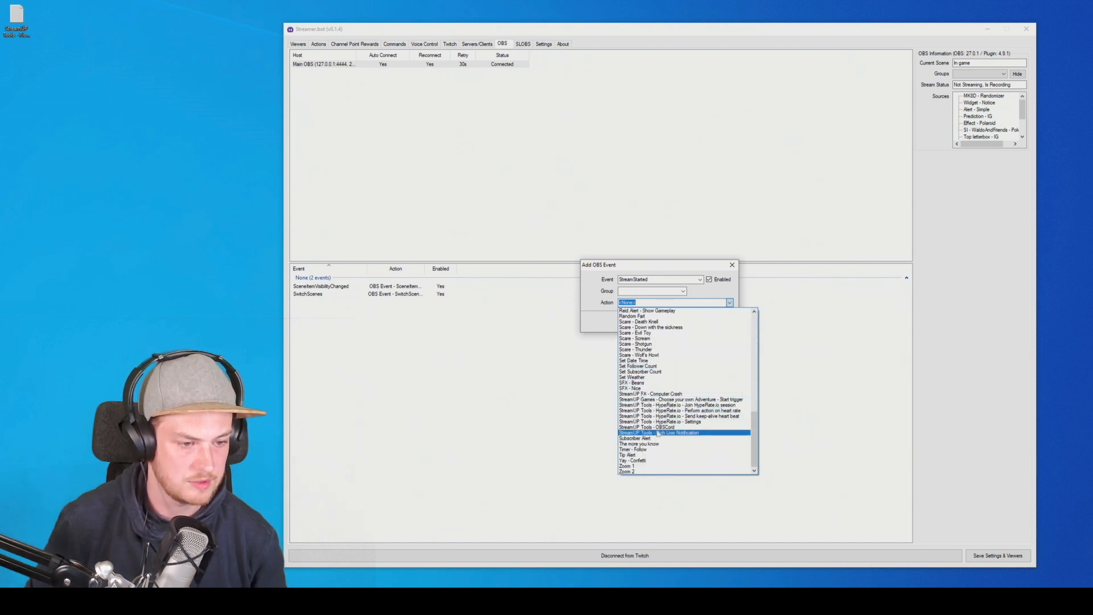
left_click(657, 432)
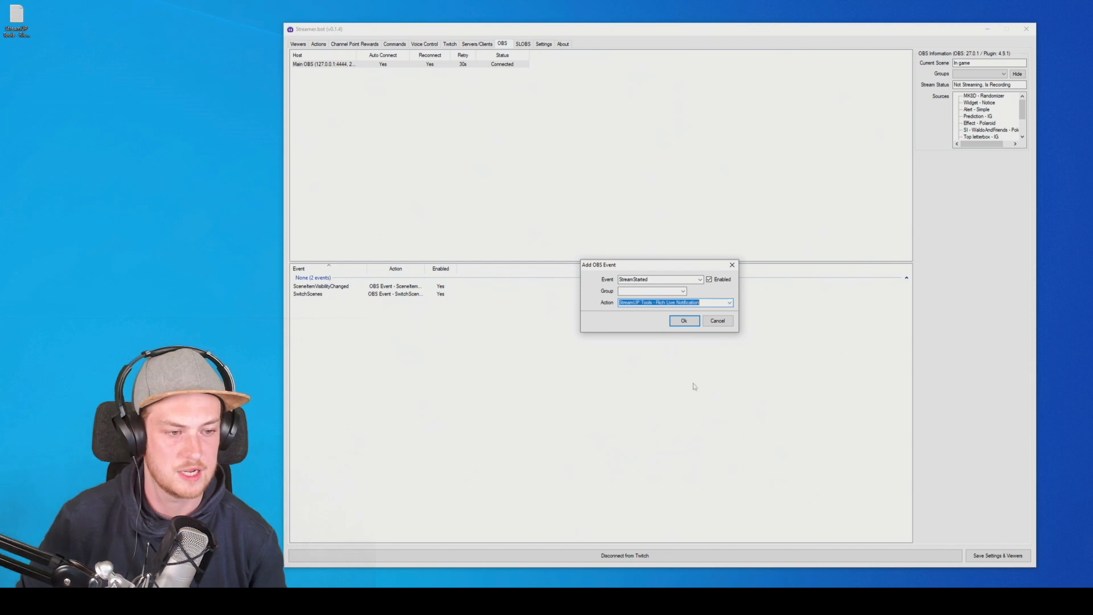
left_click(683, 320)
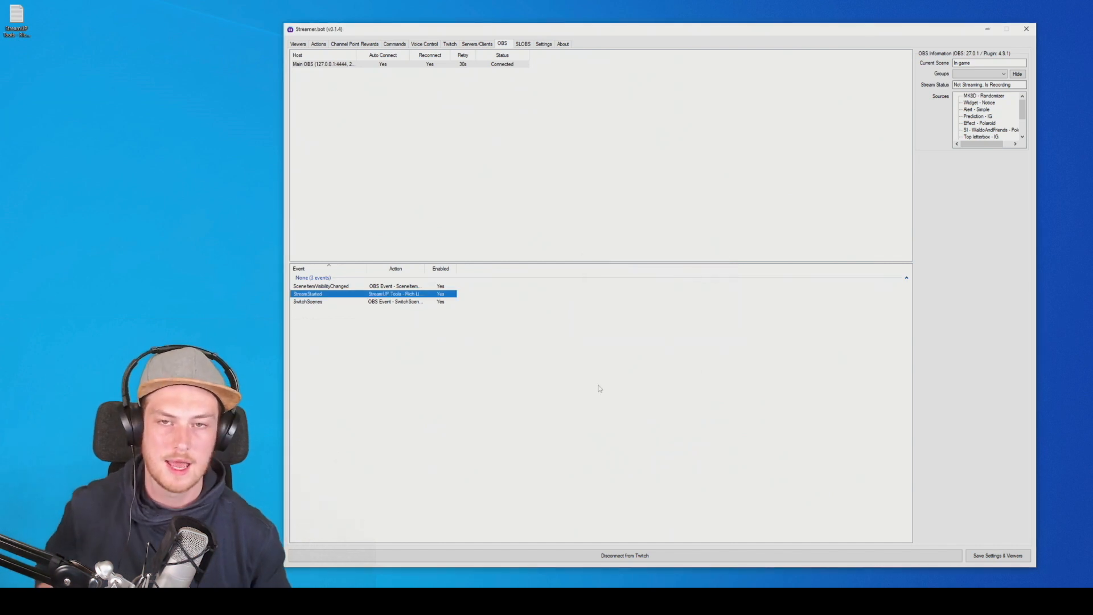